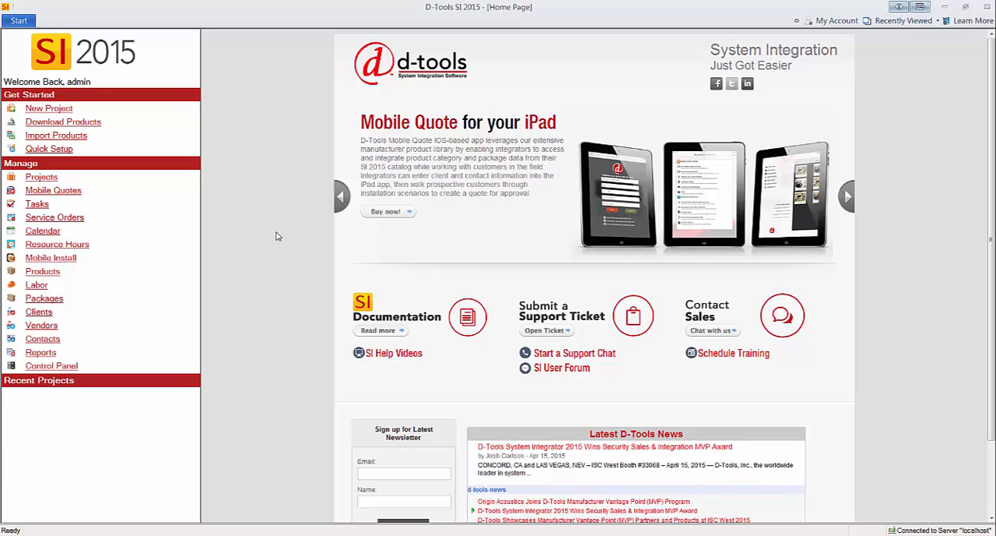
{"action": "mouse_move", "coordinate": [277, 233]}
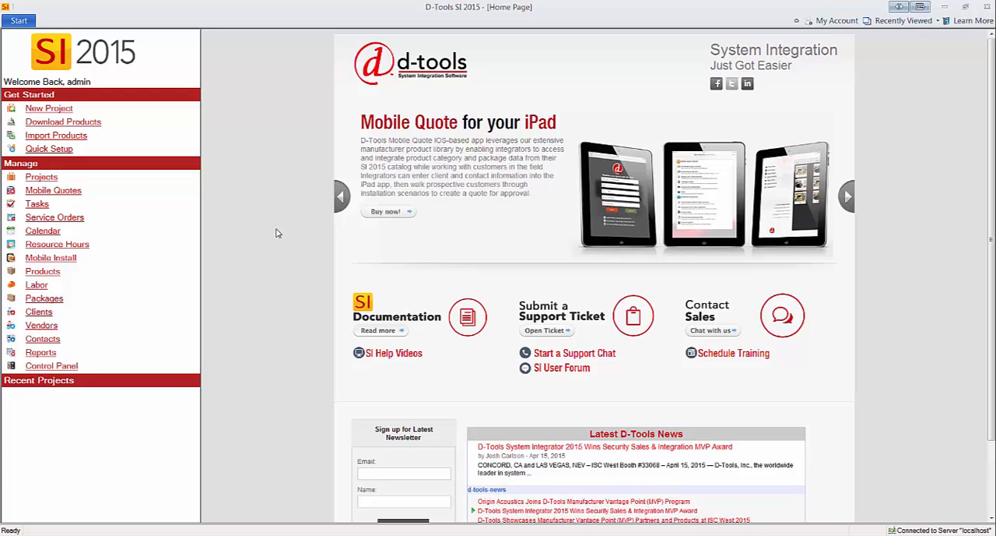
{"action": "mouse_move", "coordinate": [278, 228]}
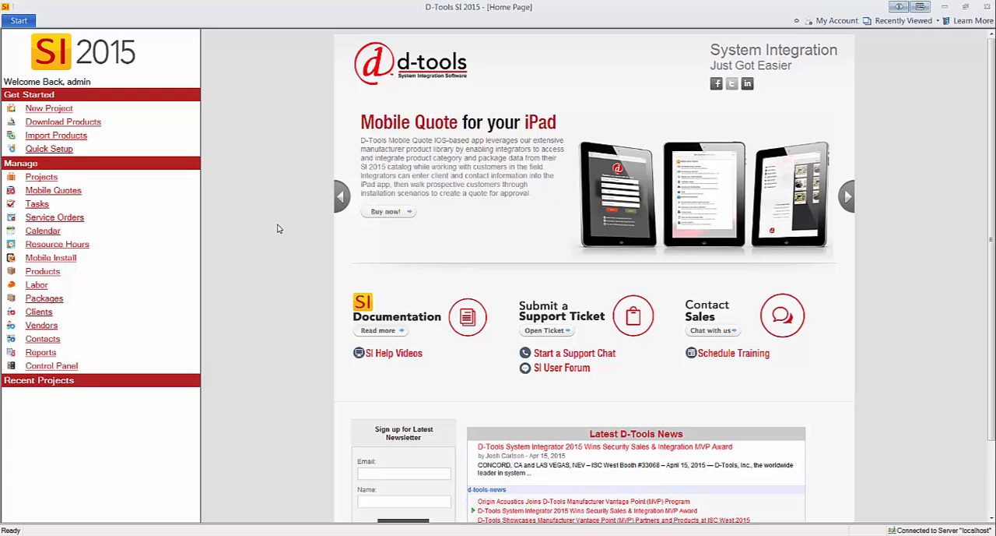
{"action": "mouse_move", "coordinate": [270, 215]}
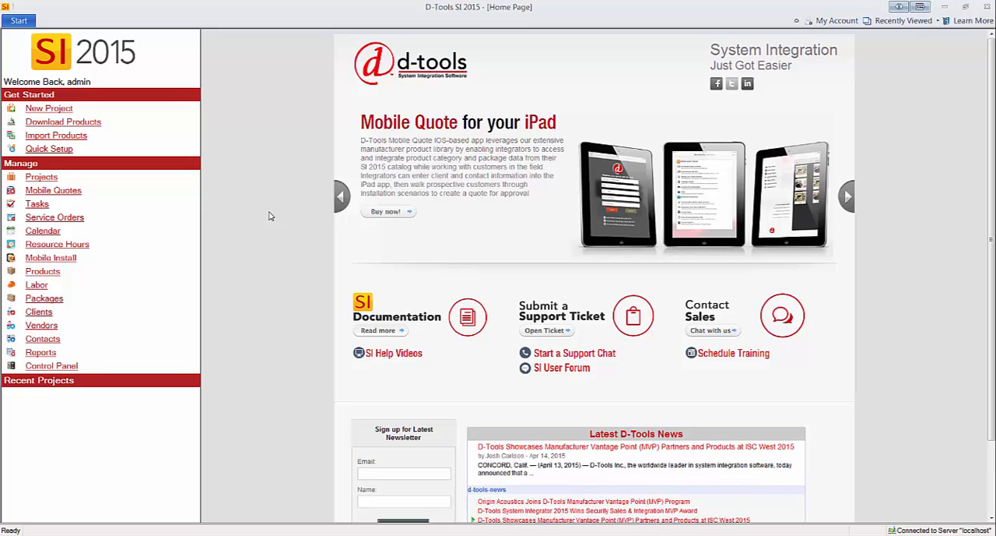
{"action": "mouse_move", "coordinate": [274, 199]}
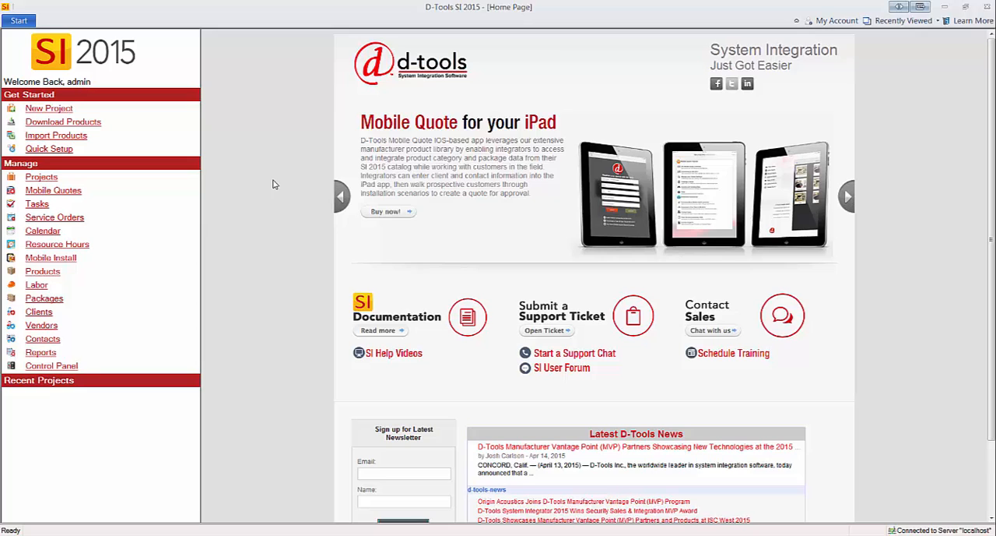
{"action": "mouse_move", "coordinate": [252, 138]}
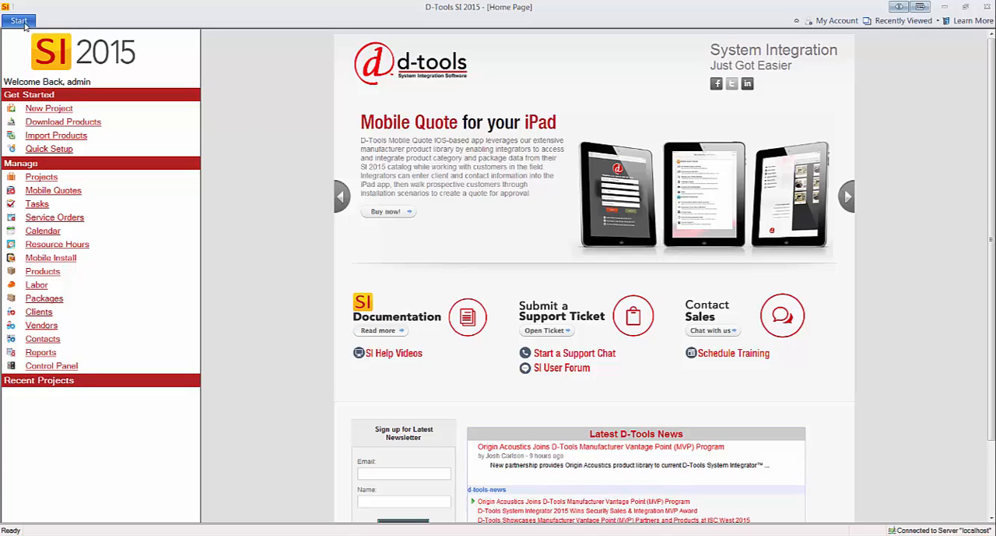
- Open the Product Explorer from Start > Products to list all 438 catalog products
{"action": "left_click", "coordinate": [19, 20]}
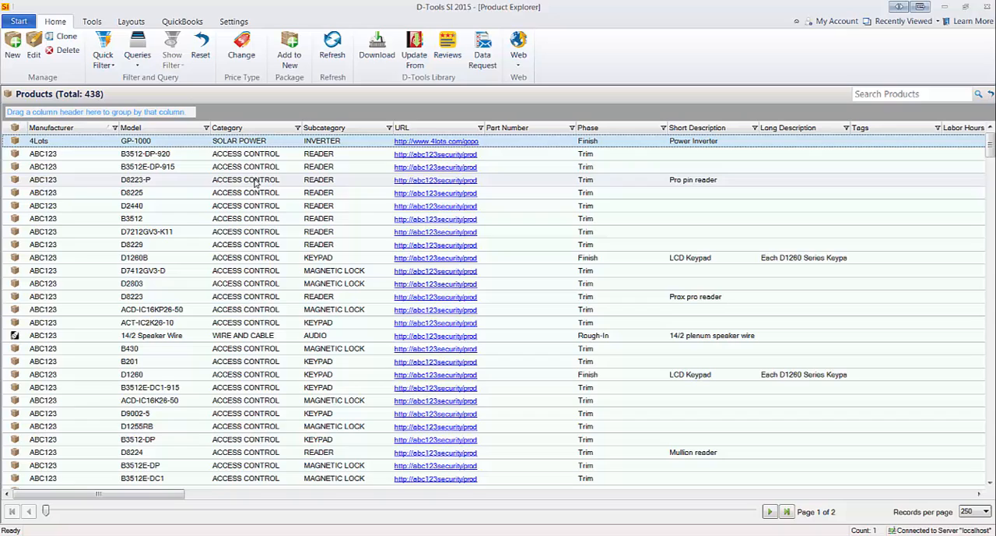
{"action": "mouse_move", "coordinate": [251, 257]}
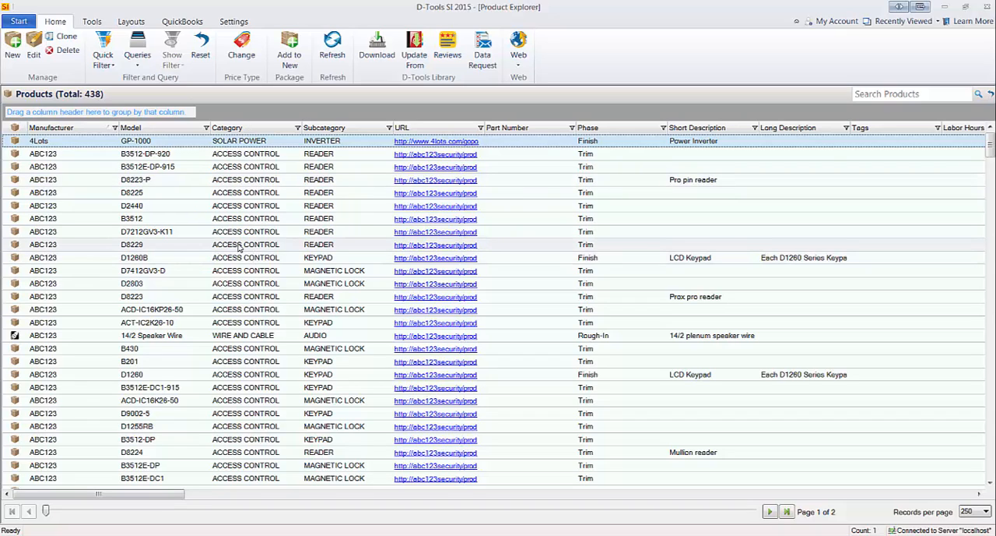
{"action": "mouse_move", "coordinate": [287, 105]}
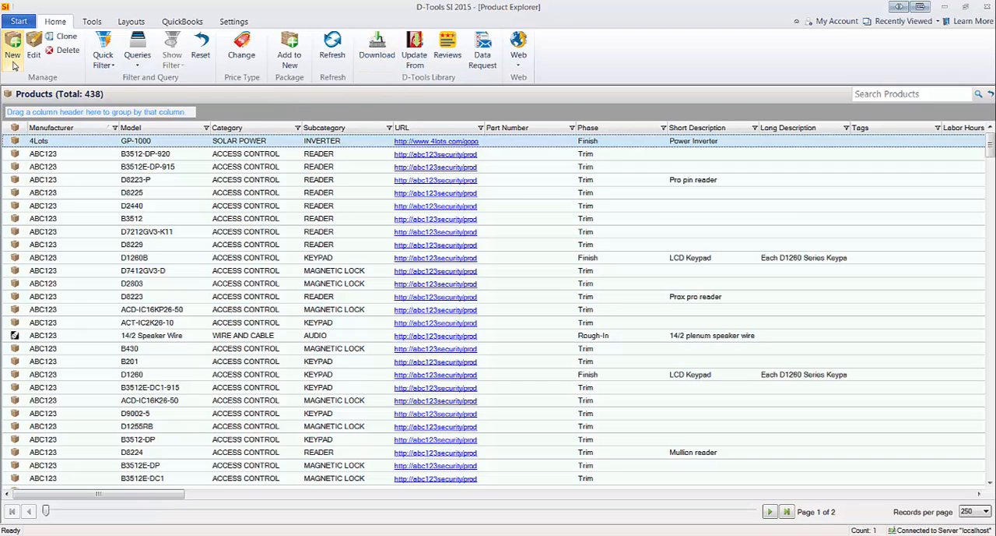
{"action": "mouse_move", "coordinate": [241, 101]}
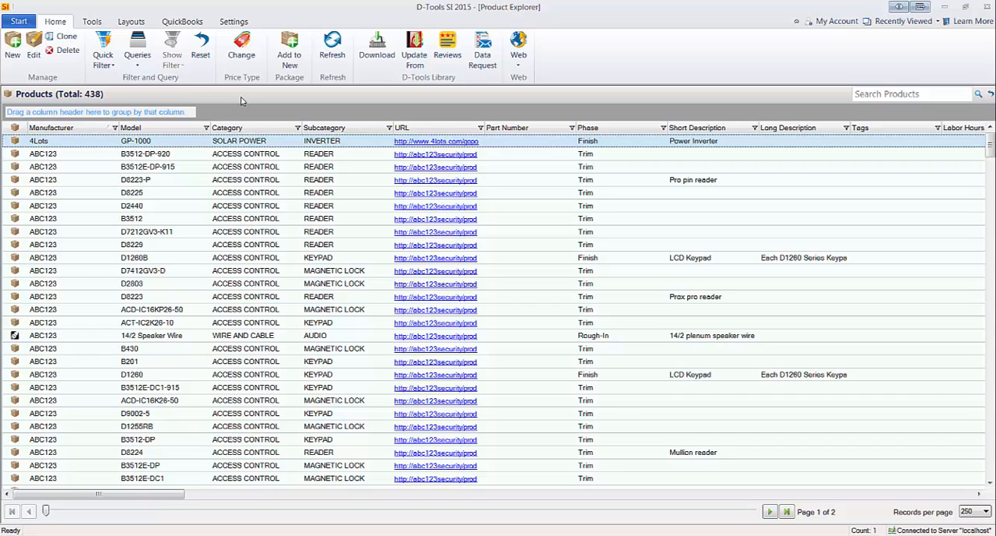
{"action": "mouse_move", "coordinate": [238, 114]}
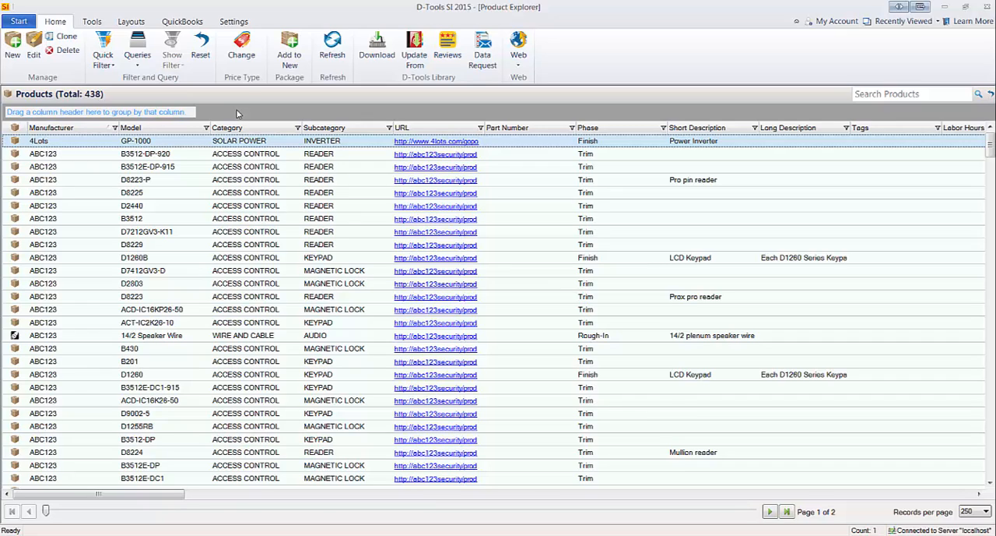
{"action": "mouse_move", "coordinate": [246, 99]}
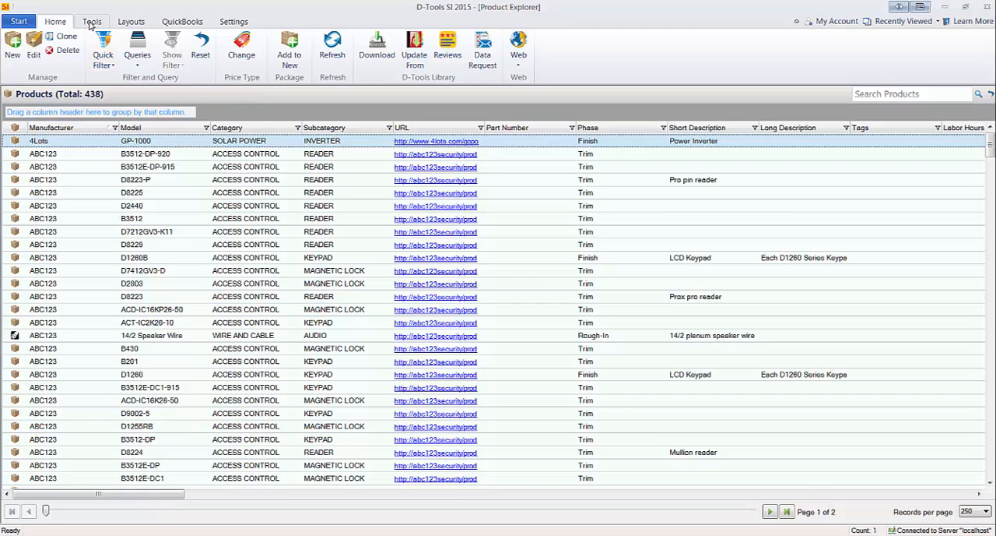
- Import 'ABC123 Price Update.csv' from the Tools tab into column mapping
{"action": "left_click", "coordinate": [113, 20]}
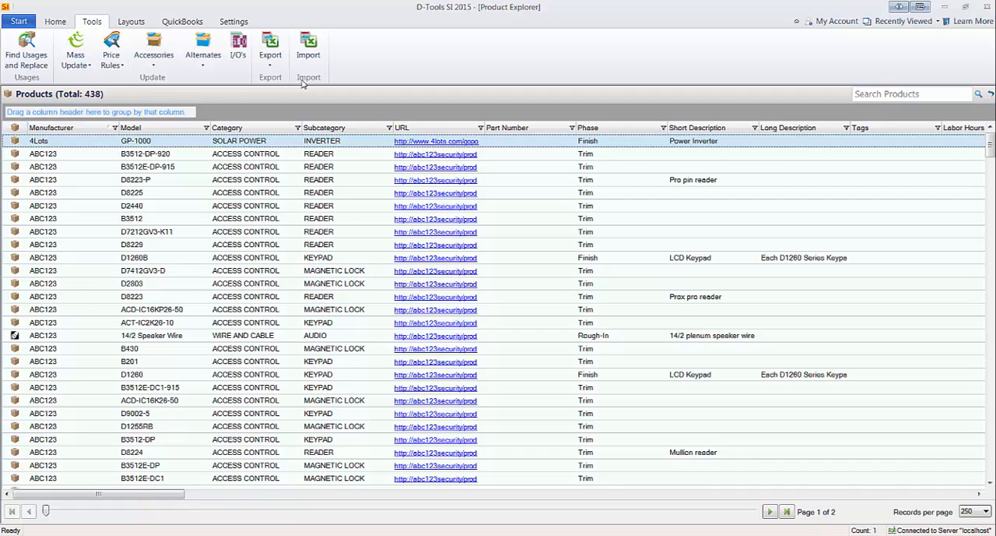
{"action": "left_click", "coordinate": [308, 43]}
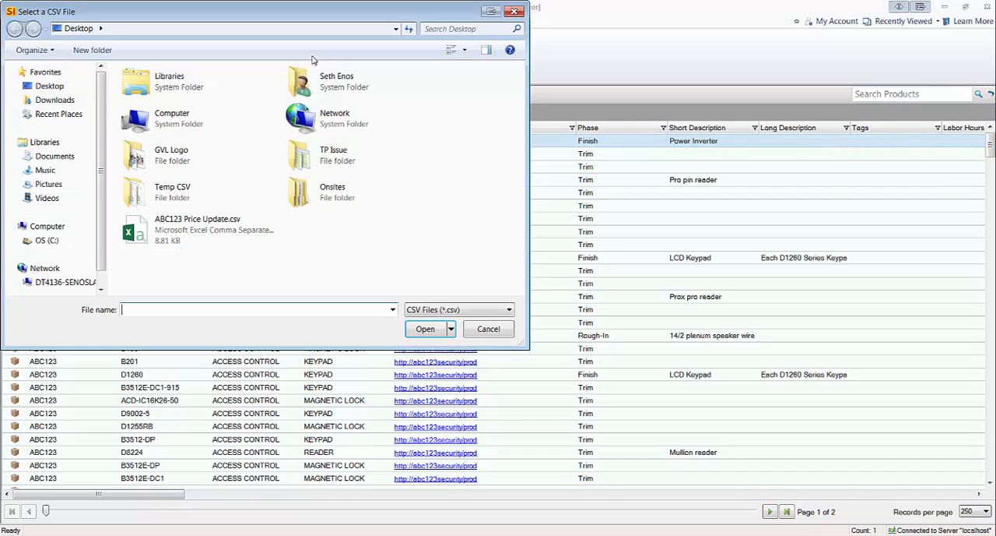
{"action": "left_click", "coordinate": [197, 229]}
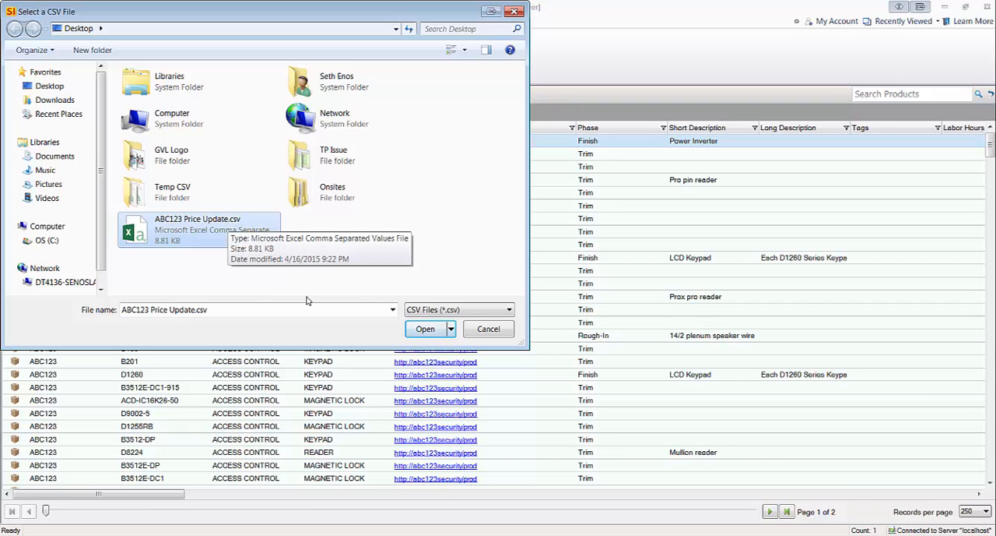
{"action": "left_click", "coordinate": [424, 328]}
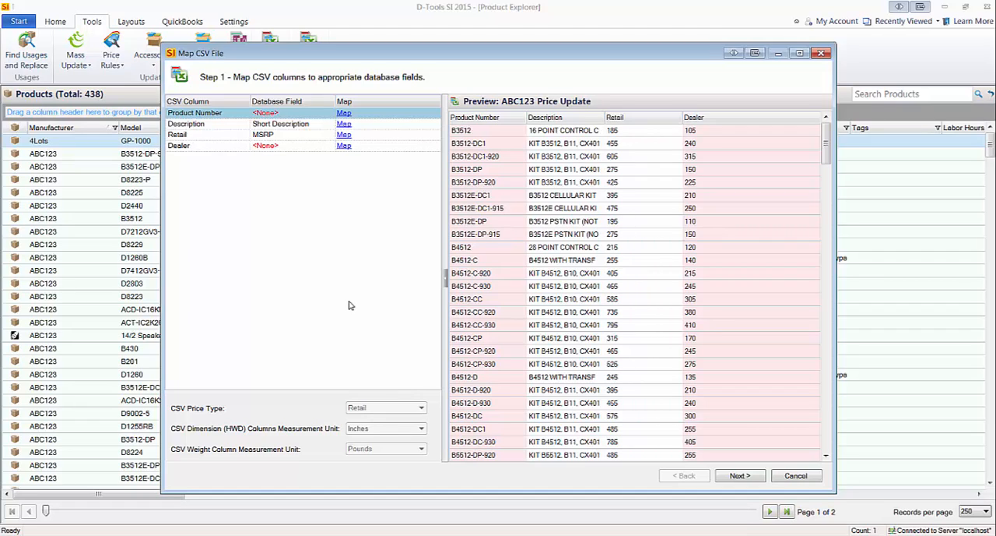
{"action": "mouse_move", "coordinate": [262, 280]}
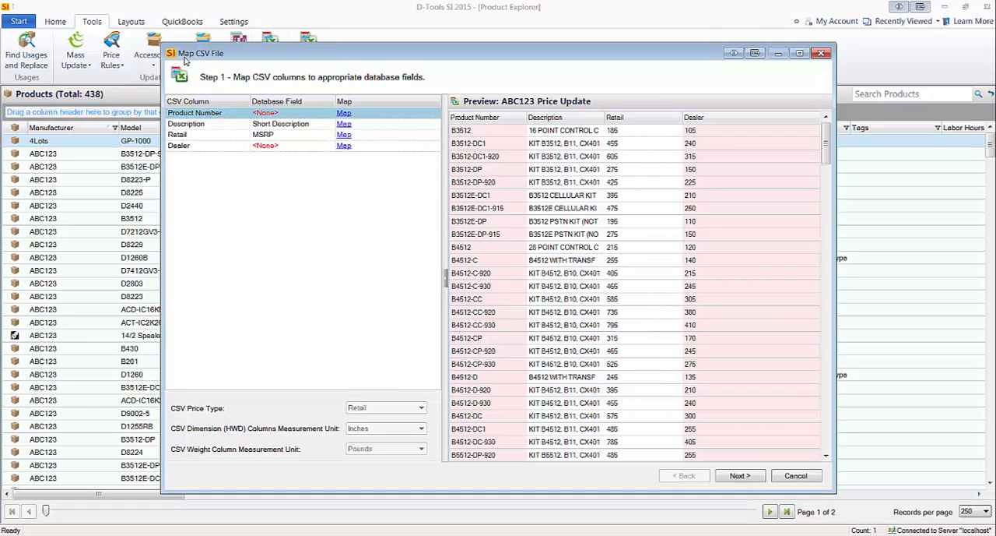
{"action": "mouse_move", "coordinate": [207, 61]}
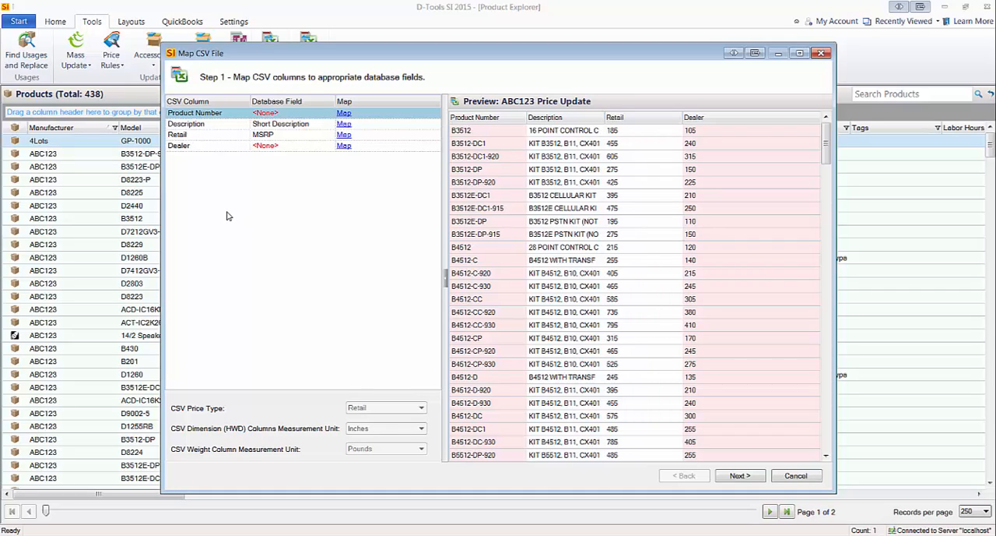
{"action": "mouse_move", "coordinate": [212, 124]}
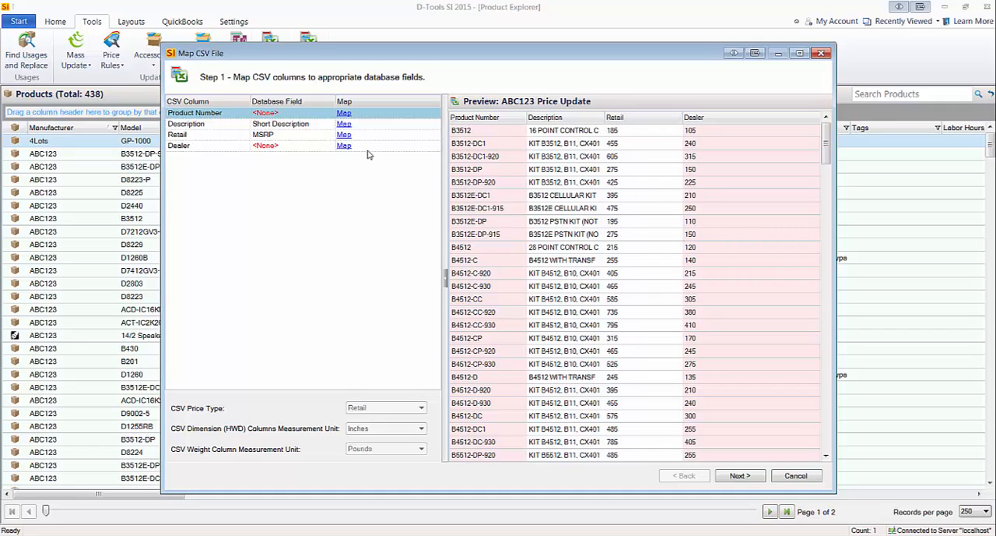
{"action": "mouse_move", "coordinate": [349, 195]}
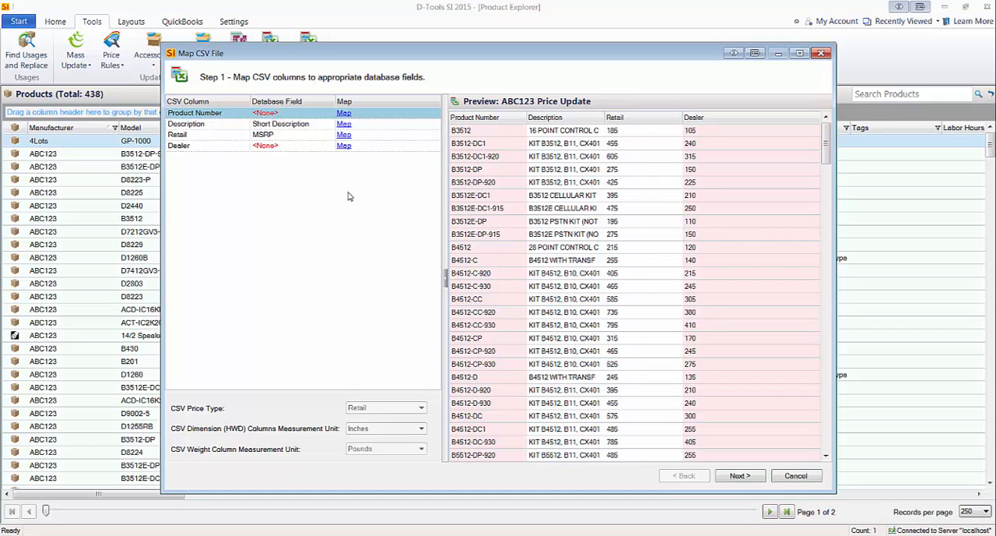
{"action": "mouse_move", "coordinate": [372, 212]}
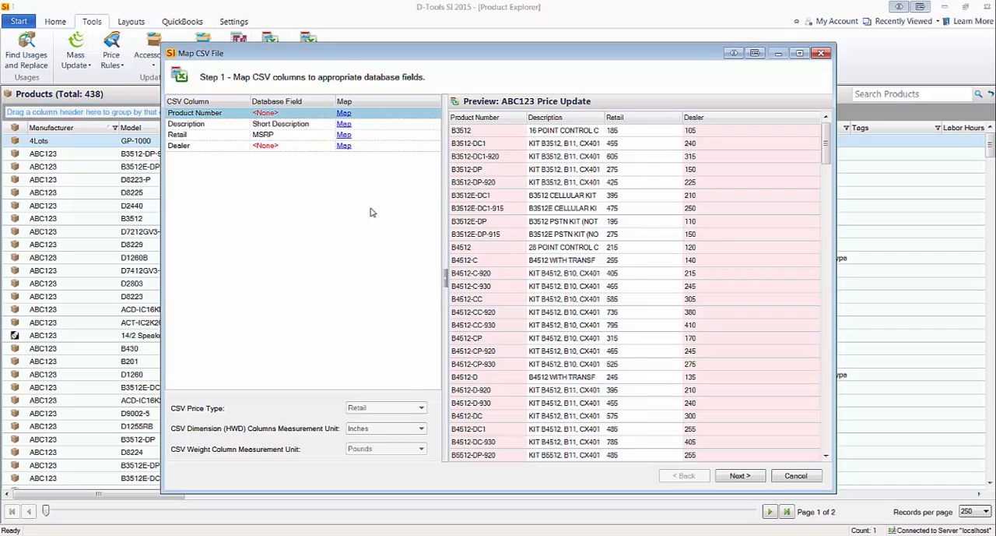
{"action": "mouse_move", "coordinate": [530, 117]}
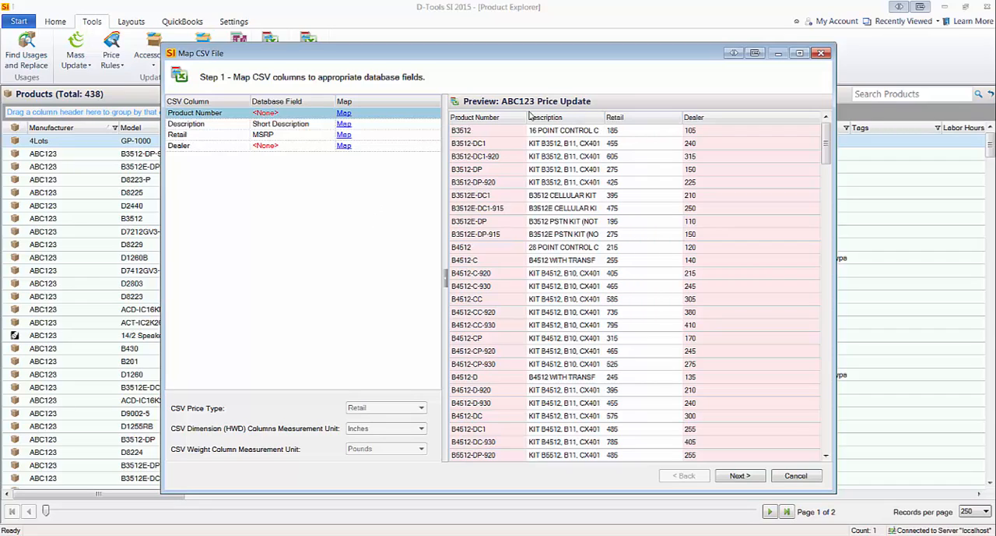
{"action": "mouse_move", "coordinate": [509, 226]}
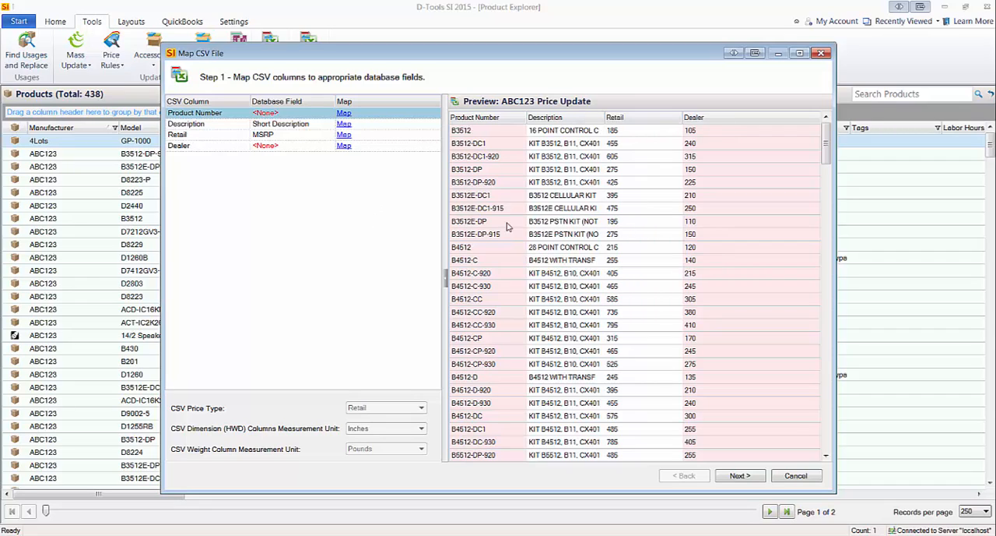
{"action": "mouse_move", "coordinate": [289, 156]}
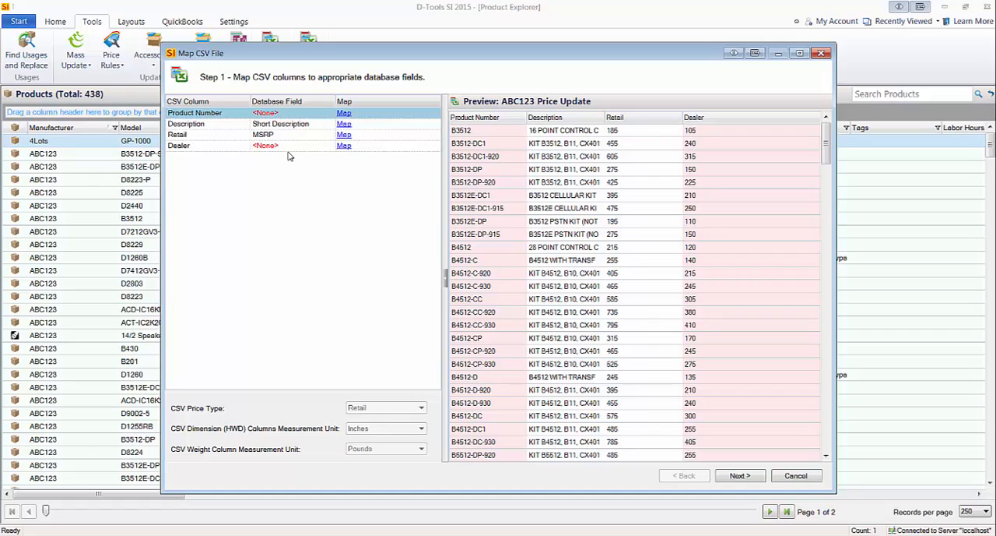
{"action": "mouse_move", "coordinate": [300, 192]}
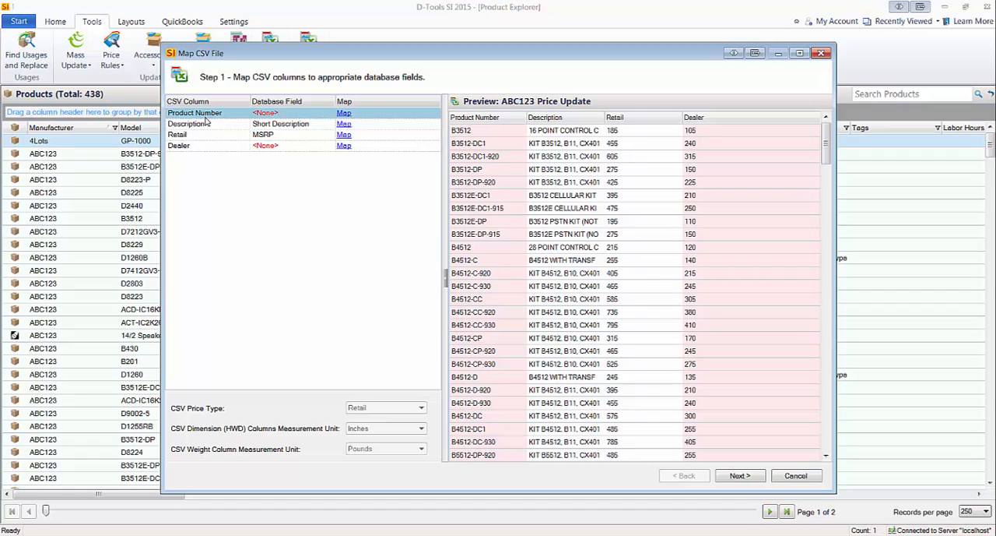
{"action": "left_click", "coordinate": [343, 112]}
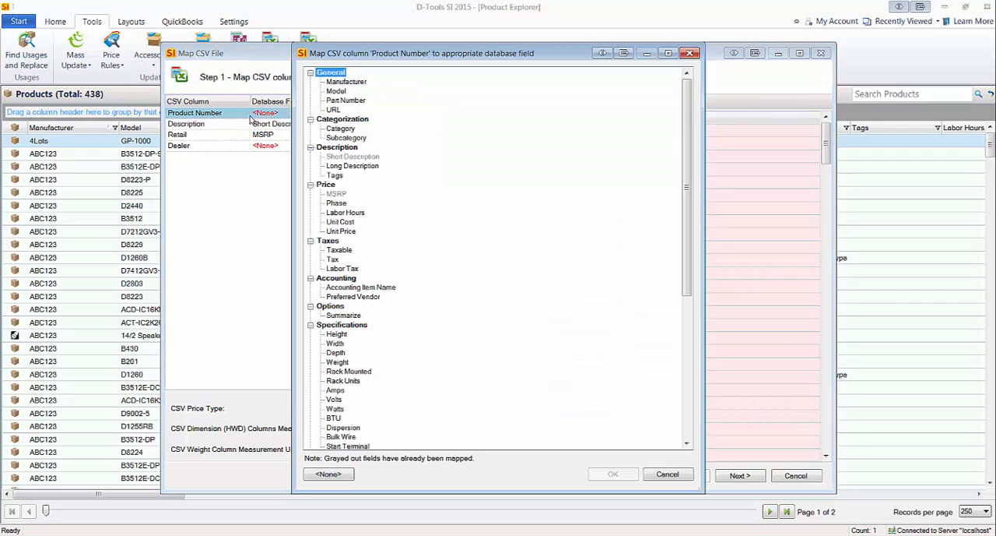
{"action": "mouse_move", "coordinate": [410, 140]}
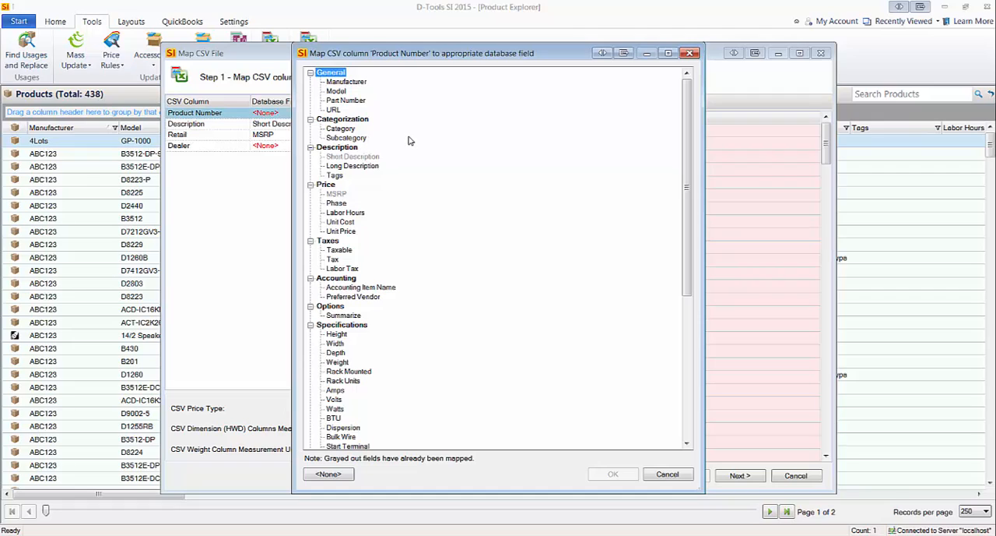
{"action": "left_click", "coordinate": [336, 91]}
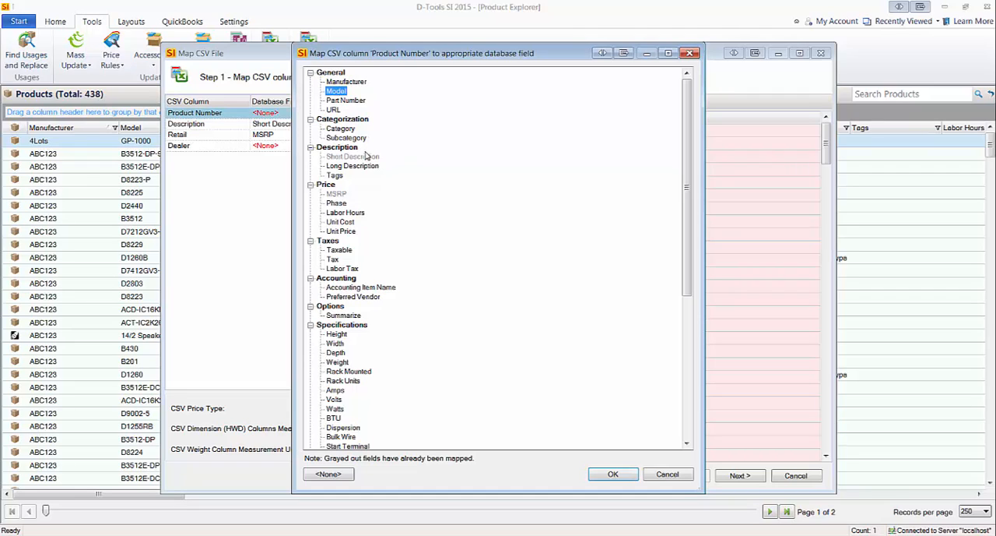
{"action": "left_click", "coordinate": [613, 474]}
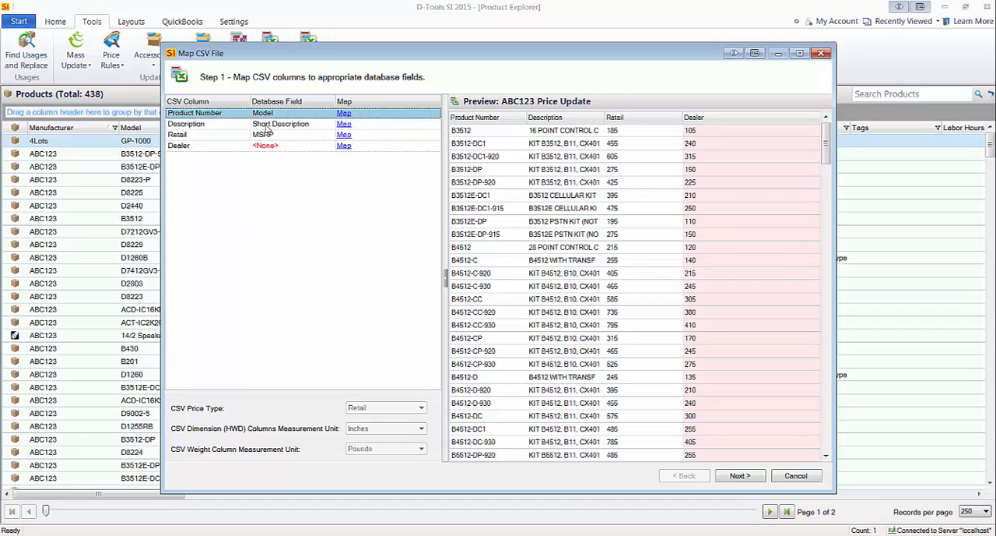
{"action": "mouse_move", "coordinate": [309, 130]}
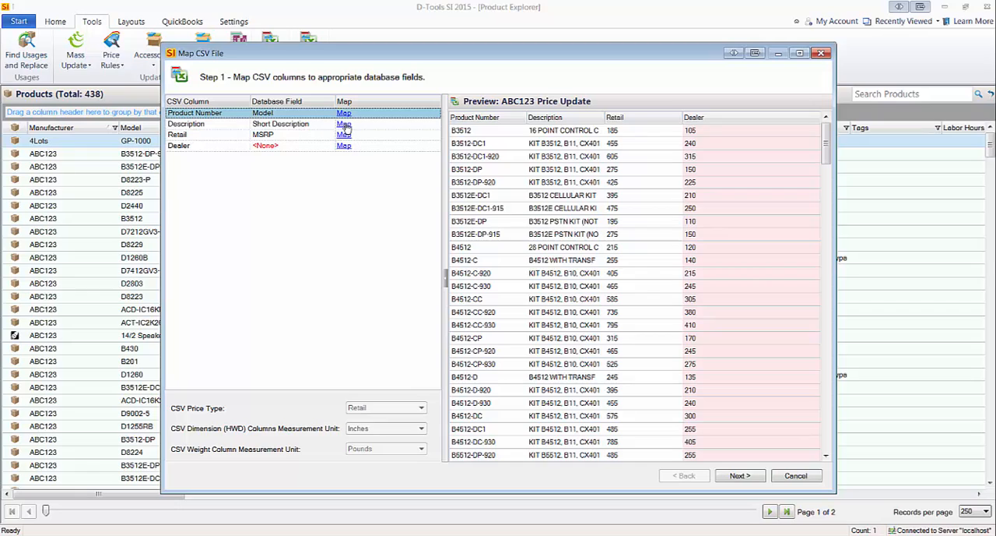
- Set the Description column's mapping to <None>
{"action": "left_click", "coordinate": [344, 124]}
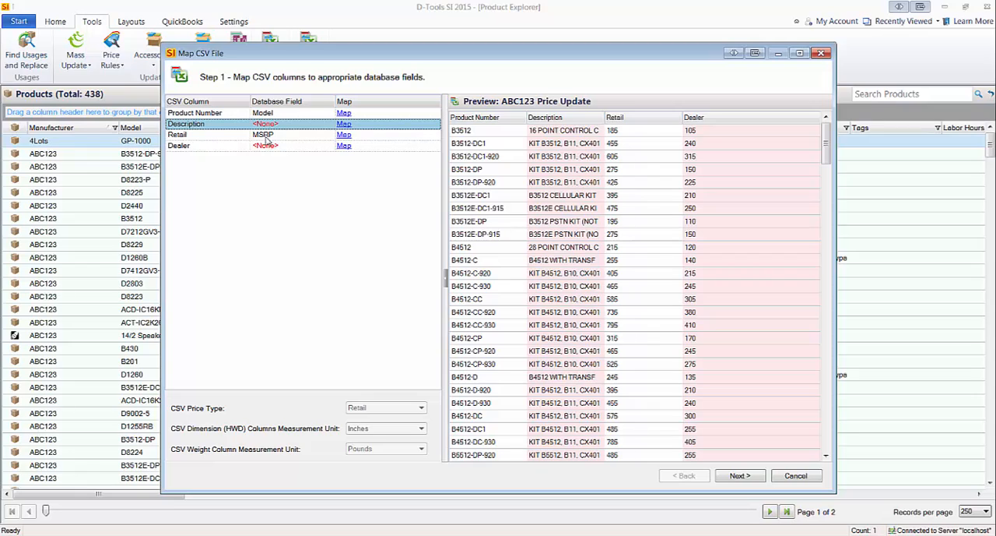
- Map the CSV Retail column to Unit Price under Price
{"action": "left_click", "coordinate": [344, 134]}
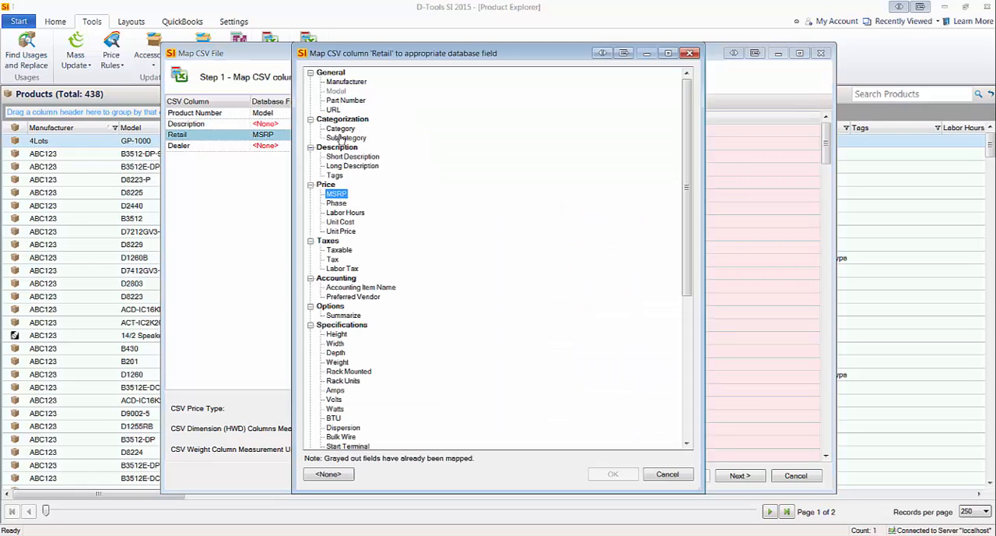
{"action": "left_click", "coordinate": [341, 230]}
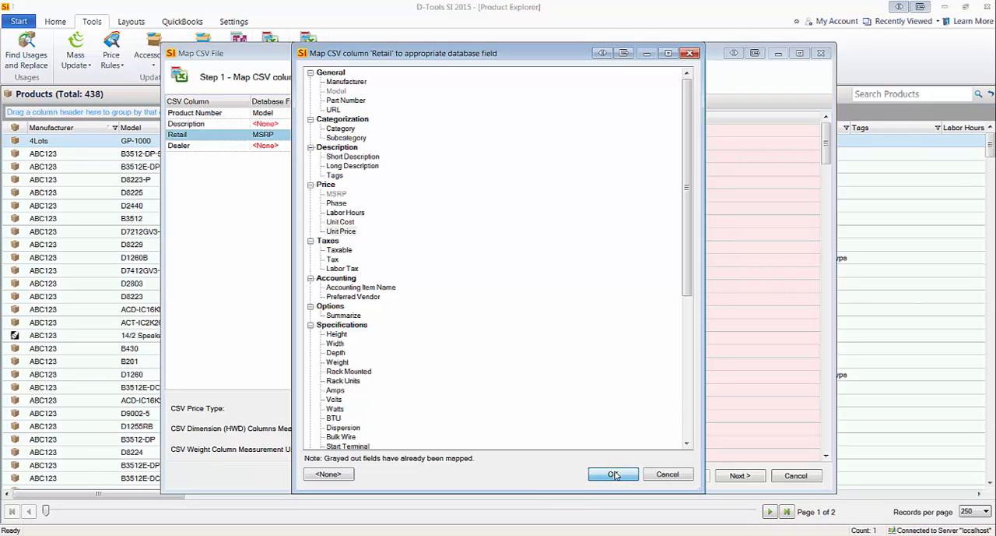
{"action": "left_click", "coordinate": [614, 474]}
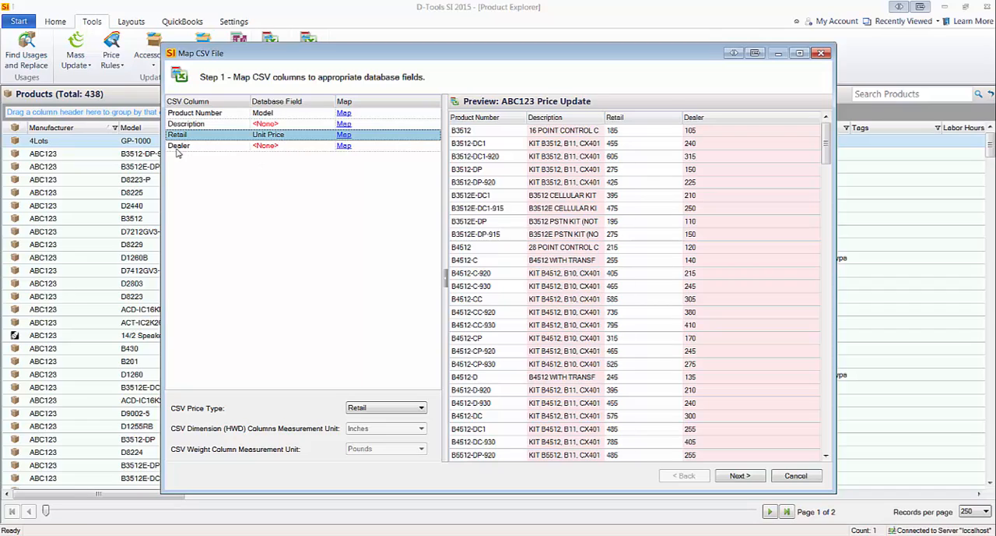
{"action": "mouse_move", "coordinate": [185, 151]}
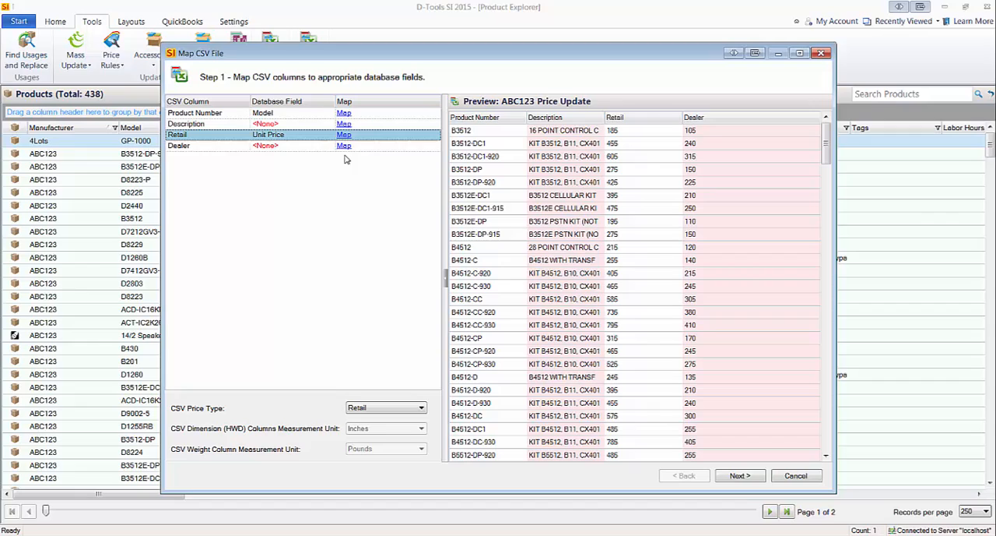
- Map the CSV Dealer column to Unit Cost under Price
{"action": "left_click", "coordinate": [344, 145]}
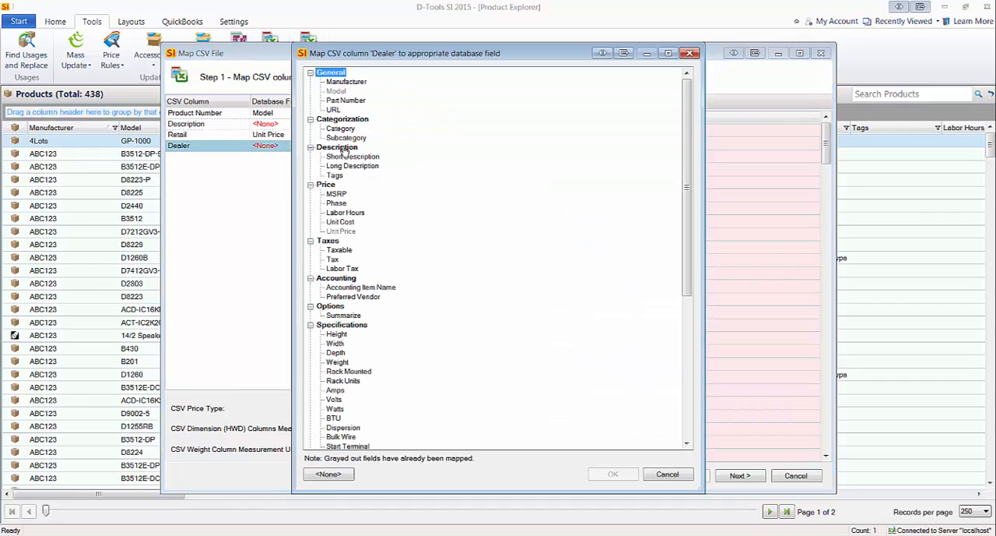
{"action": "mouse_move", "coordinate": [420, 201]}
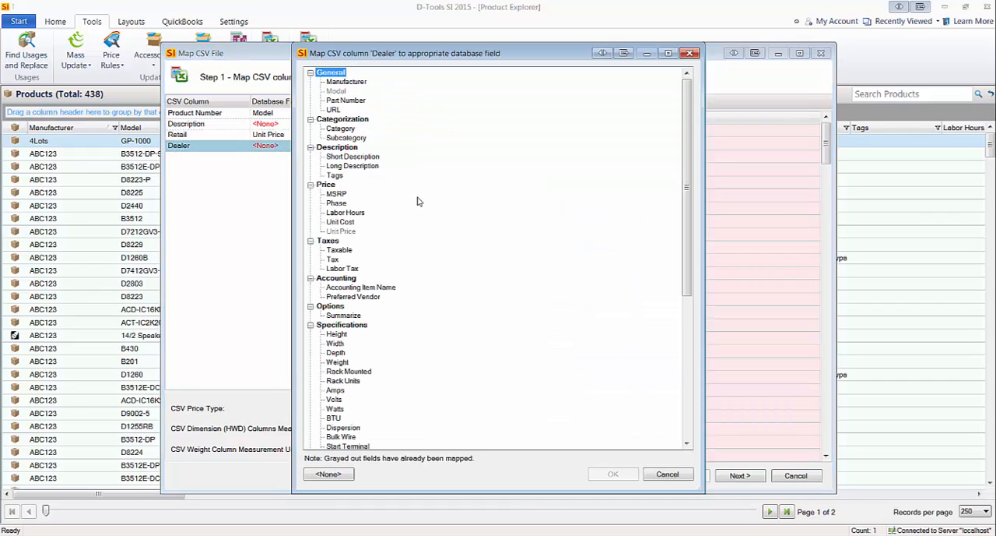
{"action": "left_click", "coordinate": [339, 222]}
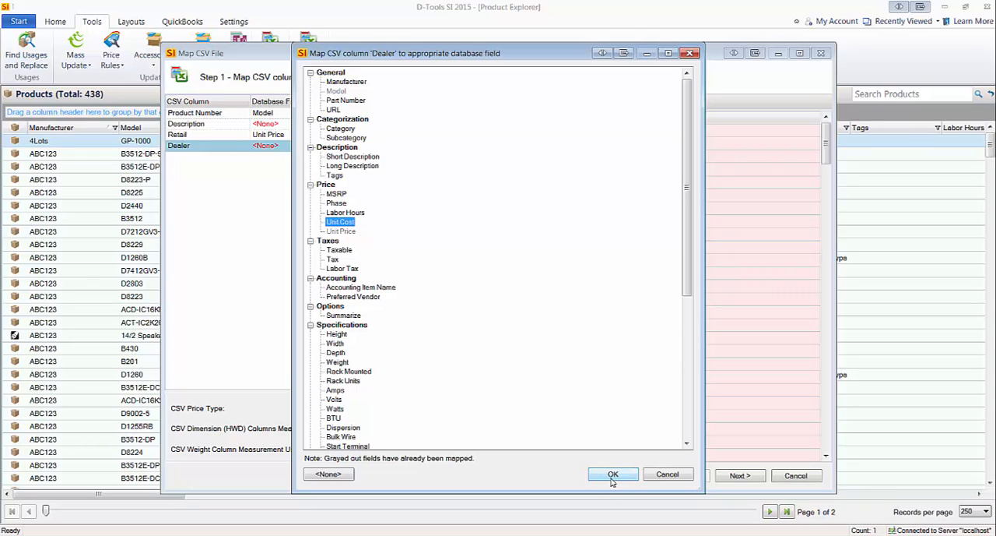
{"action": "left_click", "coordinate": [613, 473]}
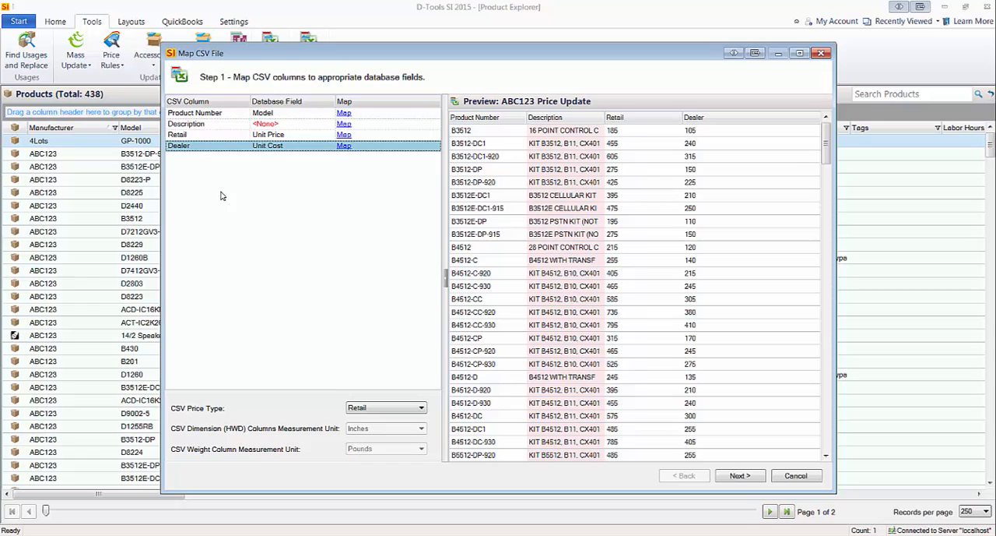
{"action": "mouse_move", "coordinate": [224, 190]}
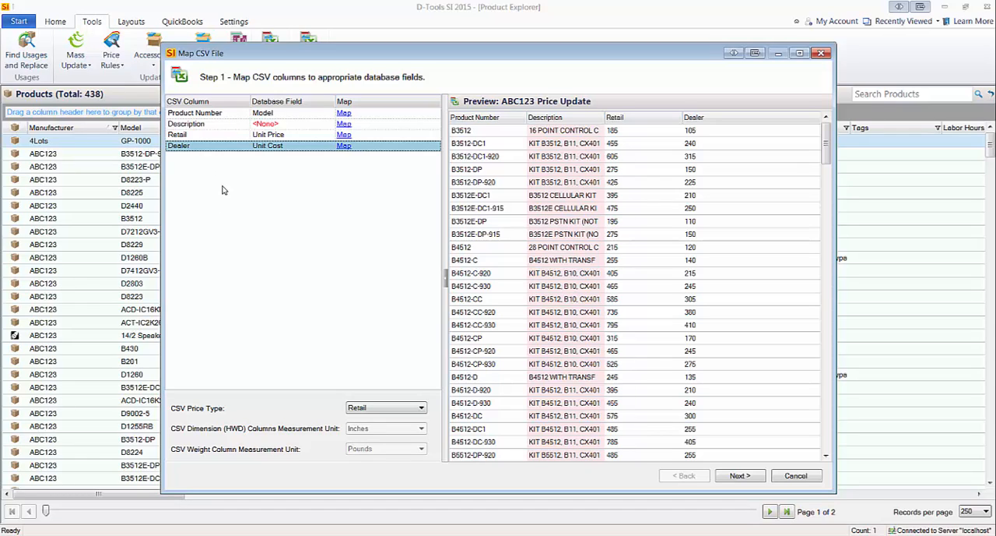
{"action": "mouse_move", "coordinate": [174, 171]}
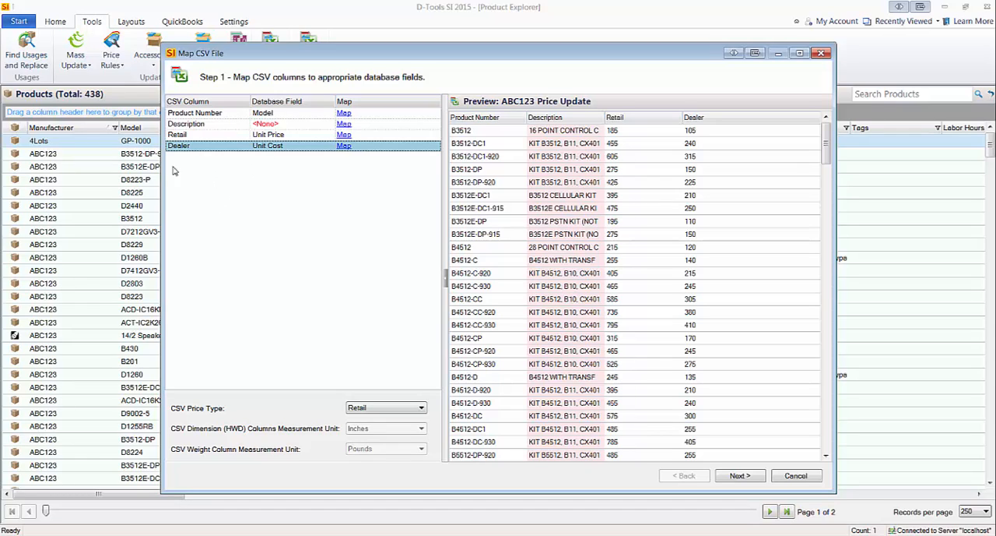
{"action": "mouse_move", "coordinate": [343, 209]}
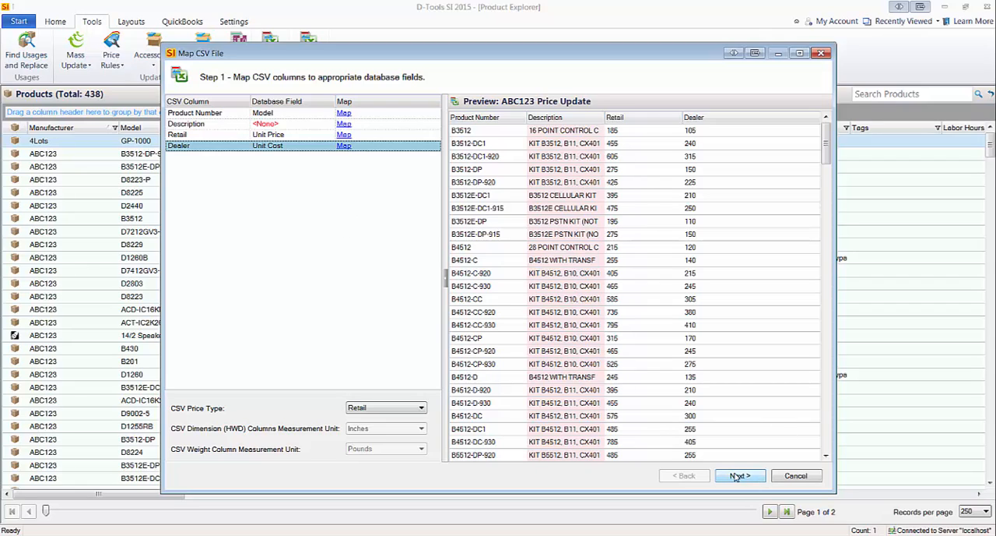
- Review the Step 4 mapping summary and finish into the Import Editor
{"action": "left_click", "coordinate": [739, 475]}
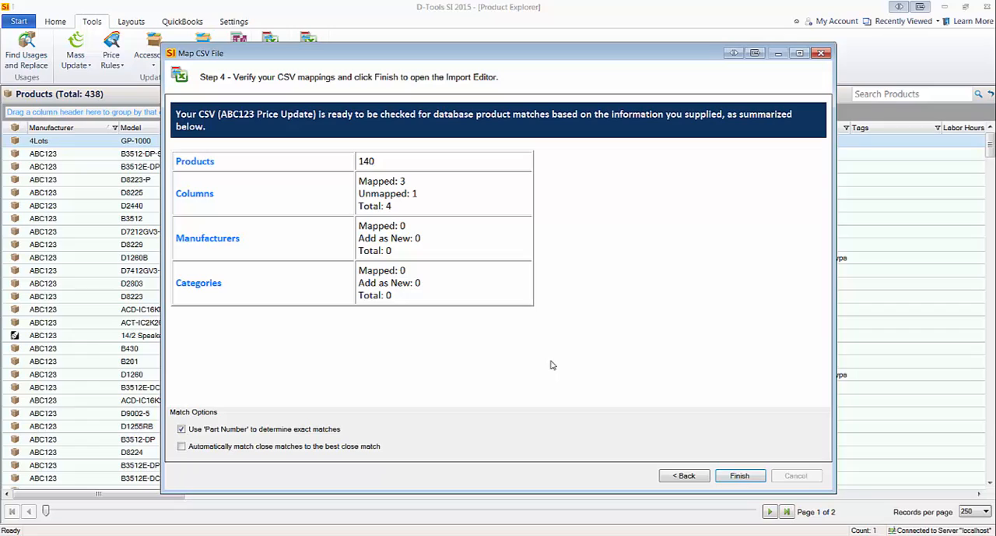
{"action": "mouse_move", "coordinate": [542, 341]}
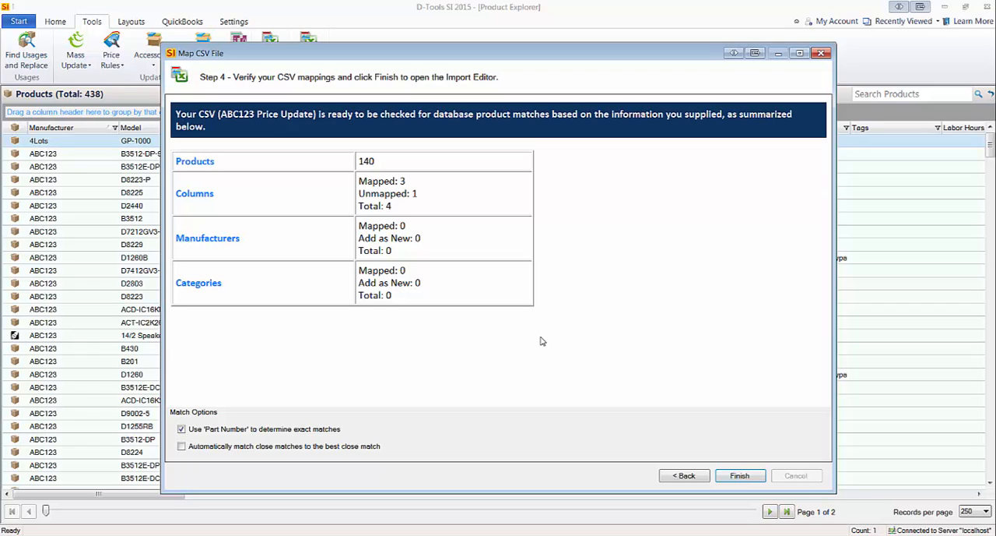
{"action": "mouse_move", "coordinate": [519, 203]}
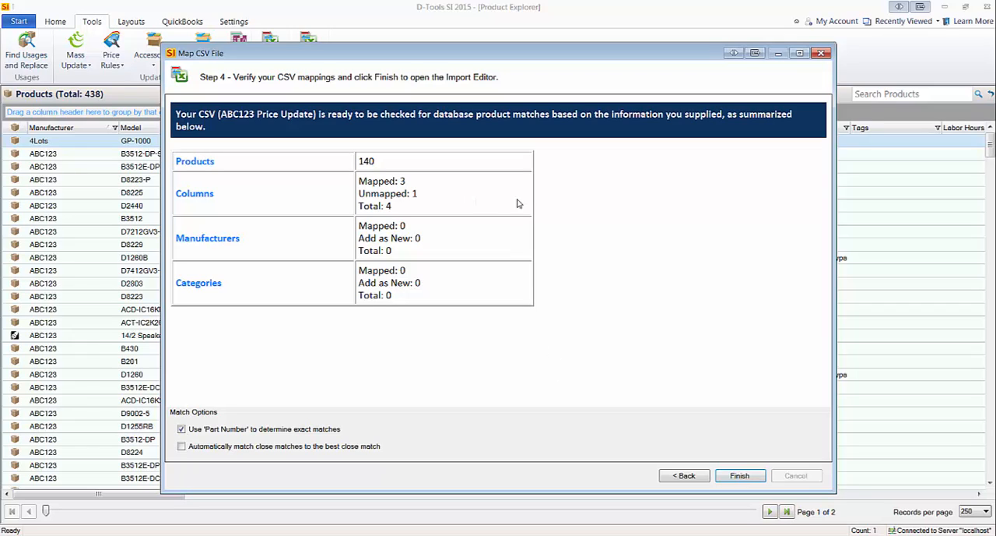
{"action": "mouse_move", "coordinate": [543, 334]}
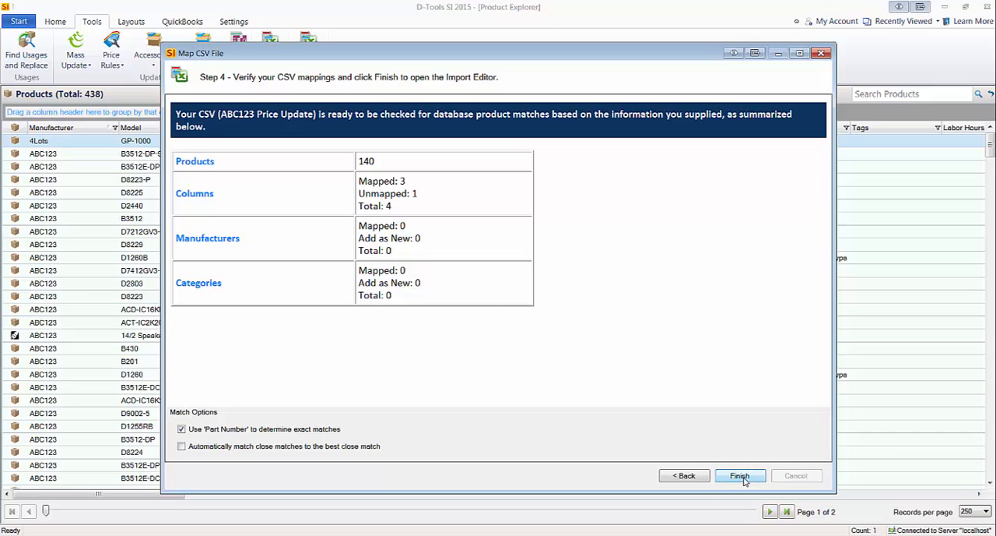
{"action": "left_click", "coordinate": [739, 475]}
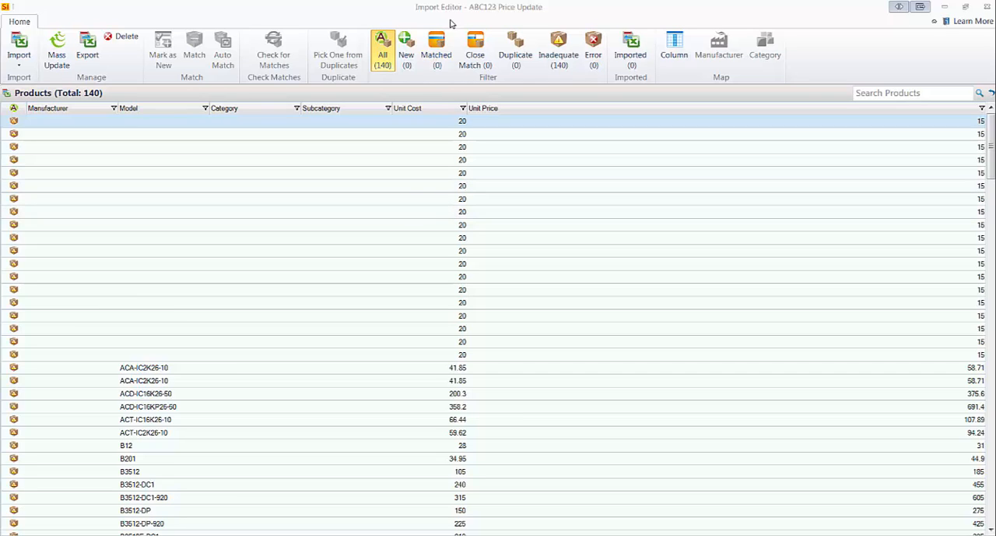
{"action": "mouse_move", "coordinate": [420, 164]}
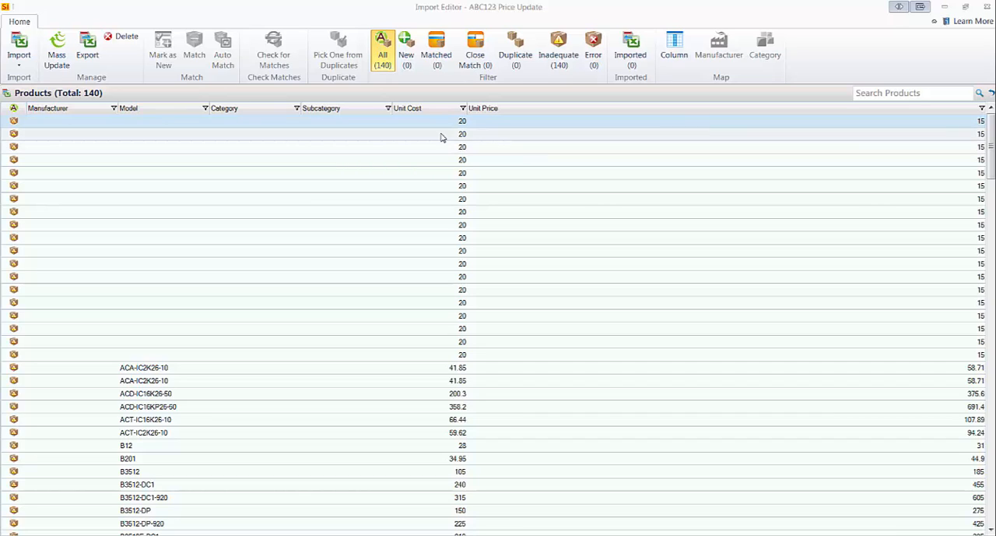
{"action": "mouse_move", "coordinate": [383, 66]}
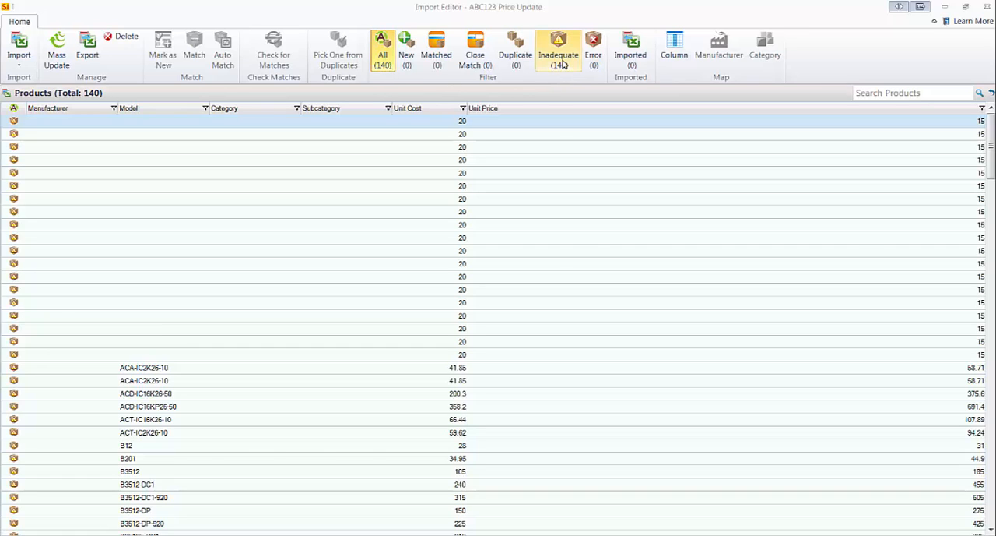
- Filter to Inadequate products, then return to All 140 imported products
{"action": "left_click", "coordinate": [558, 43]}
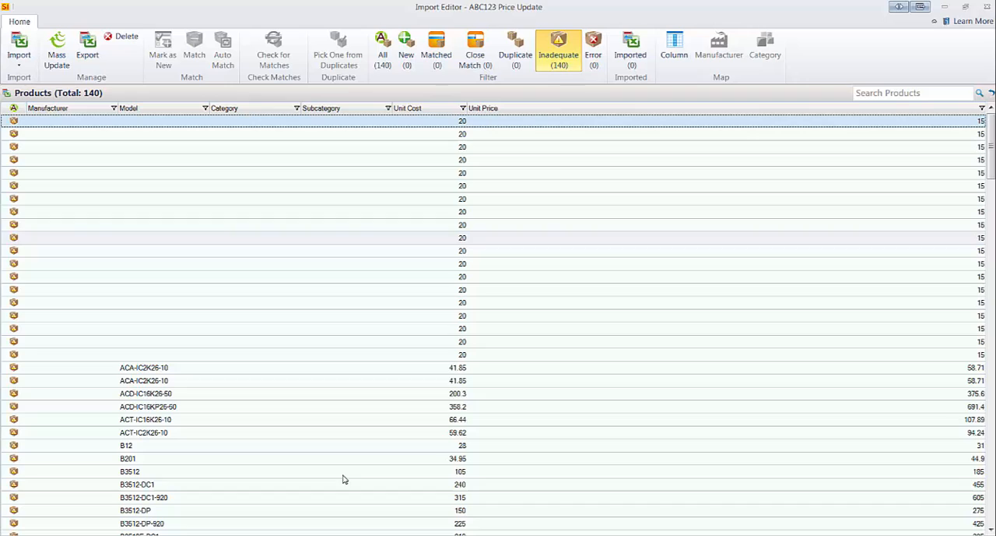
{"action": "left_click", "coordinate": [381, 47]}
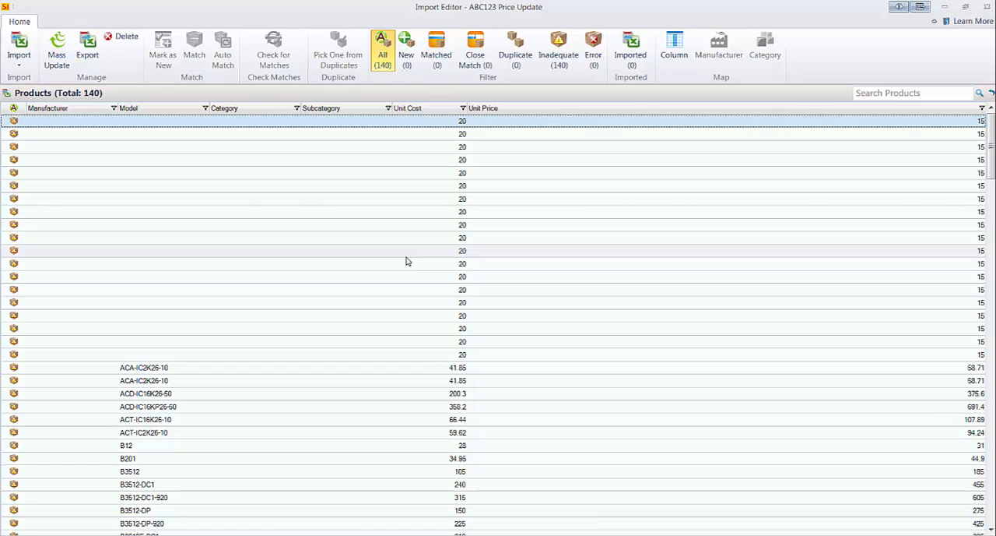
{"action": "left_click", "coordinate": [144, 367]}
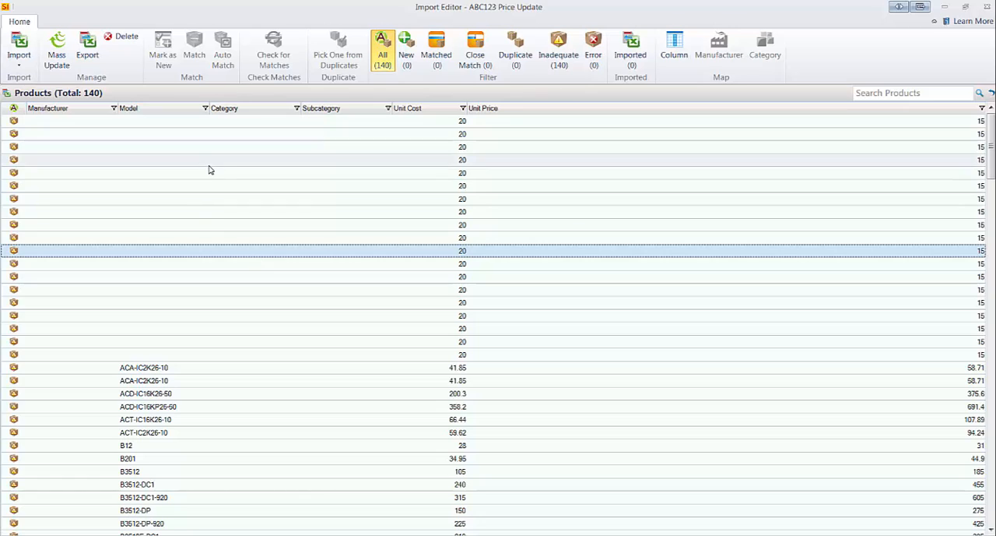
{"action": "mouse_move", "coordinate": [290, 218]}
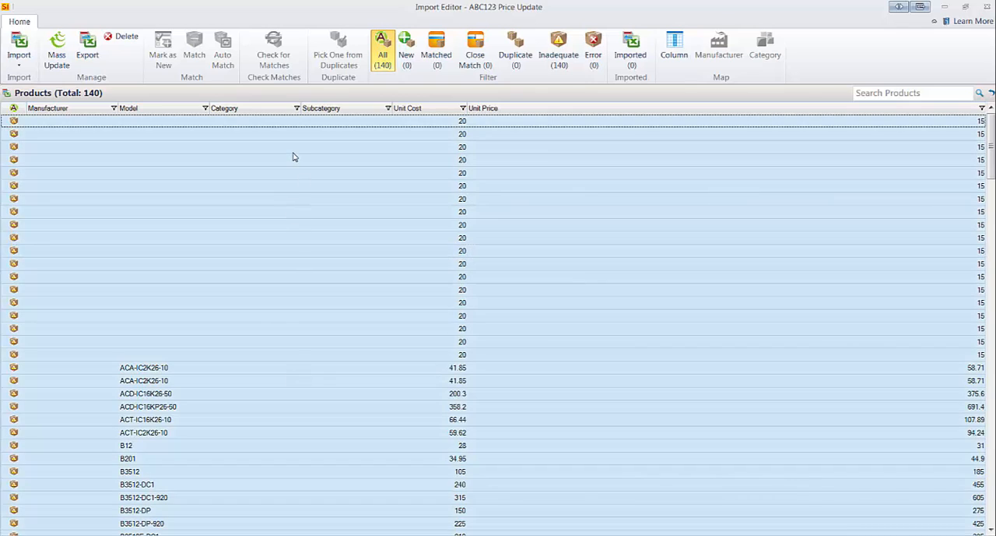
{"action": "mouse_move", "coordinate": [57, 50]}
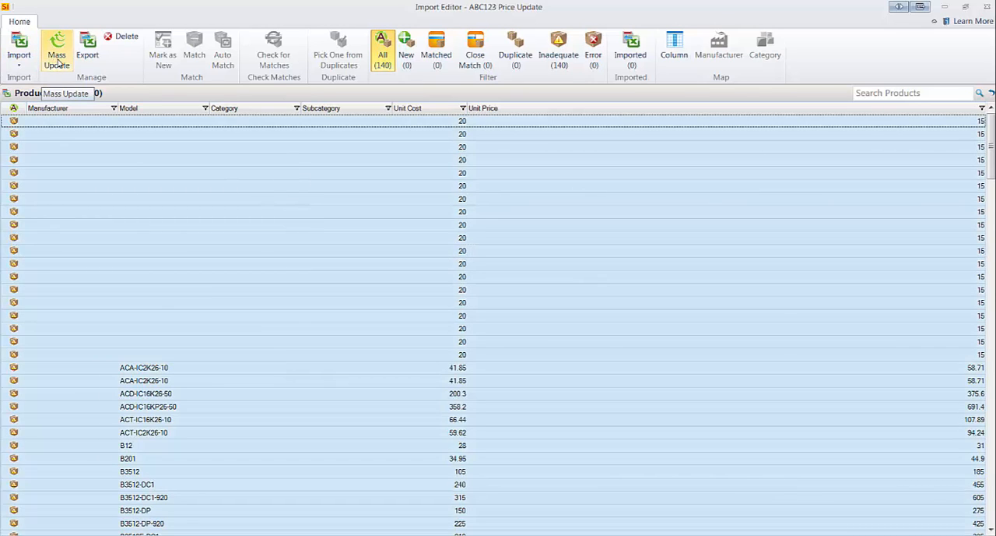
- Mass-update all 140 products' manufacturer to ABC123 and save
{"action": "left_click", "coordinate": [56, 46]}
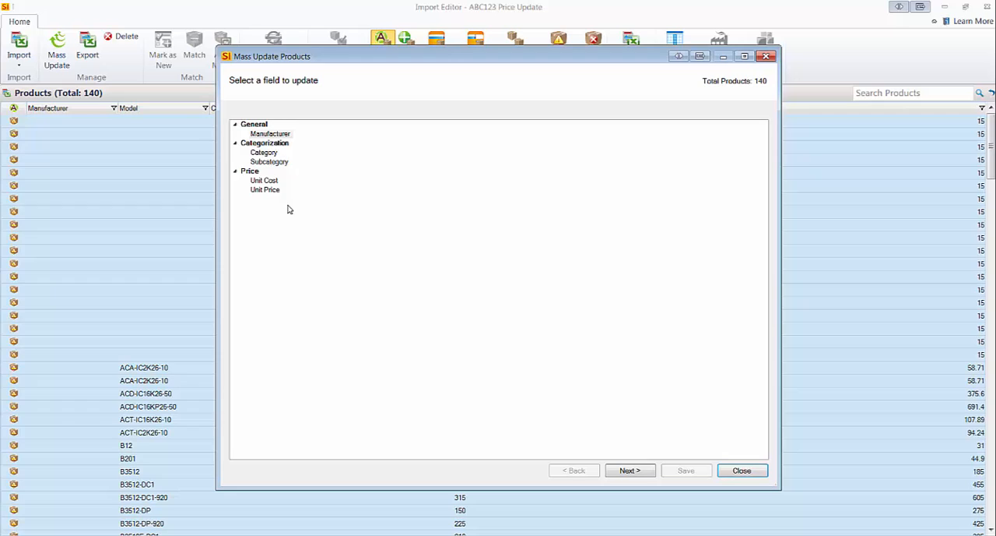
{"action": "mouse_move", "coordinate": [288, 183]}
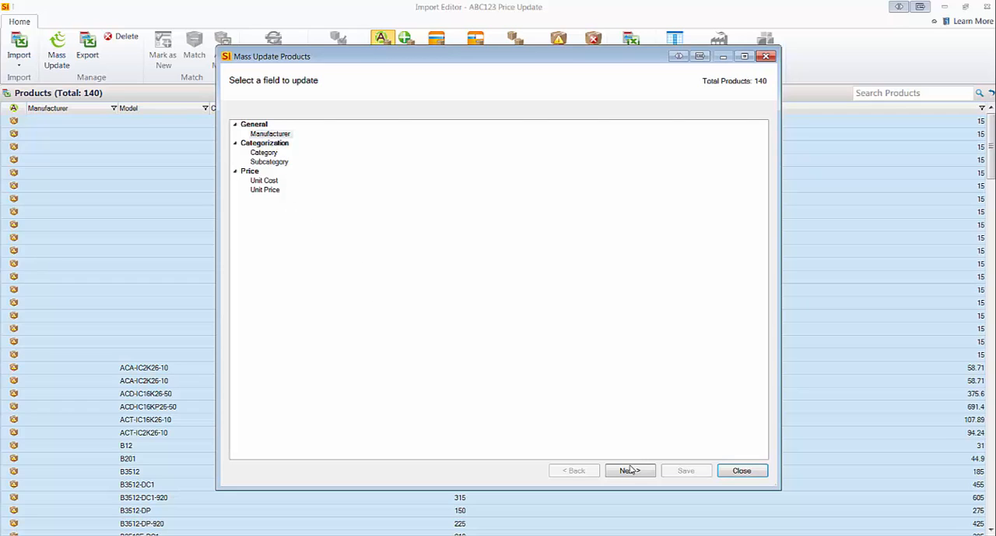
{"action": "left_click", "coordinate": [631, 470]}
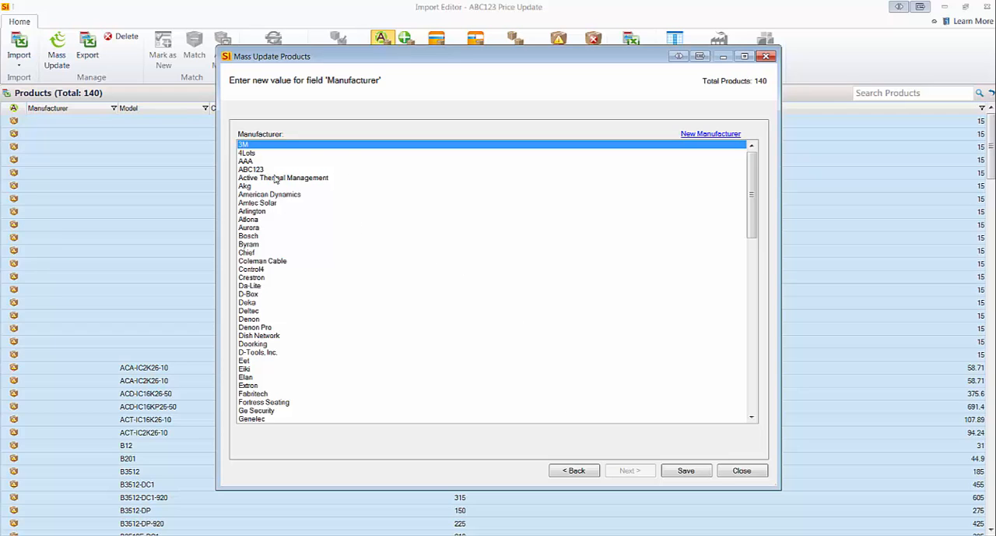
{"action": "left_click", "coordinate": [250, 168]}
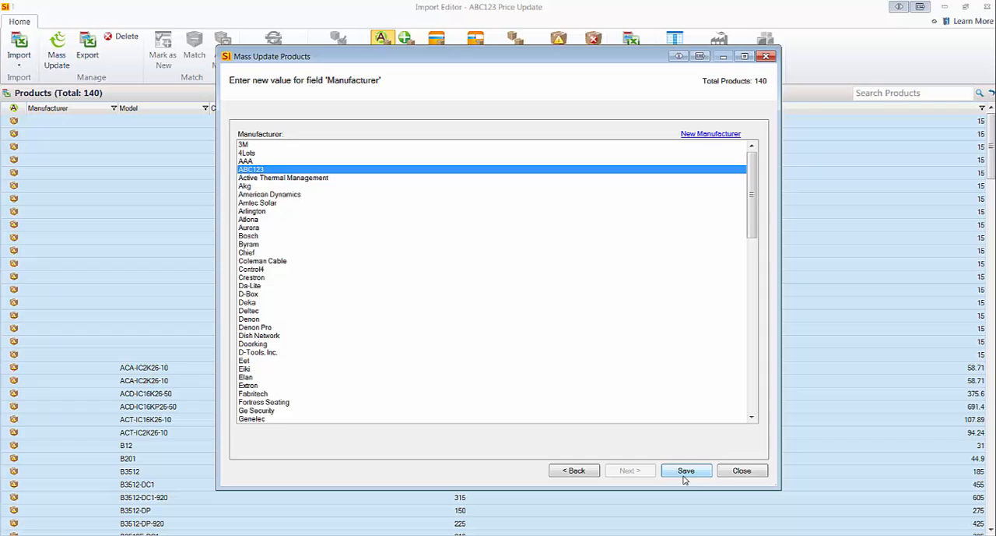
{"action": "left_click", "coordinate": [685, 470]}
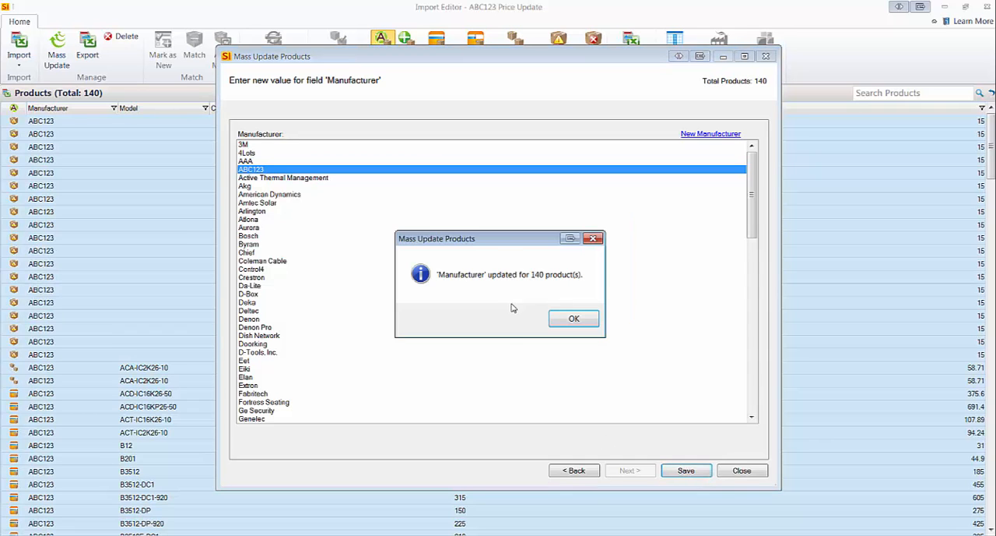
{"action": "left_click", "coordinate": [573, 318]}
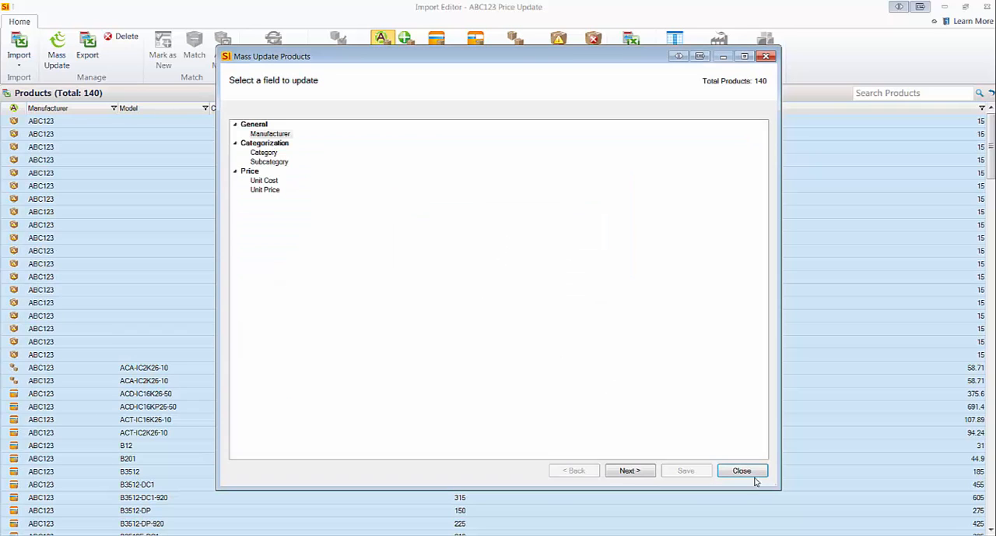
{"action": "left_click", "coordinate": [744, 470]}
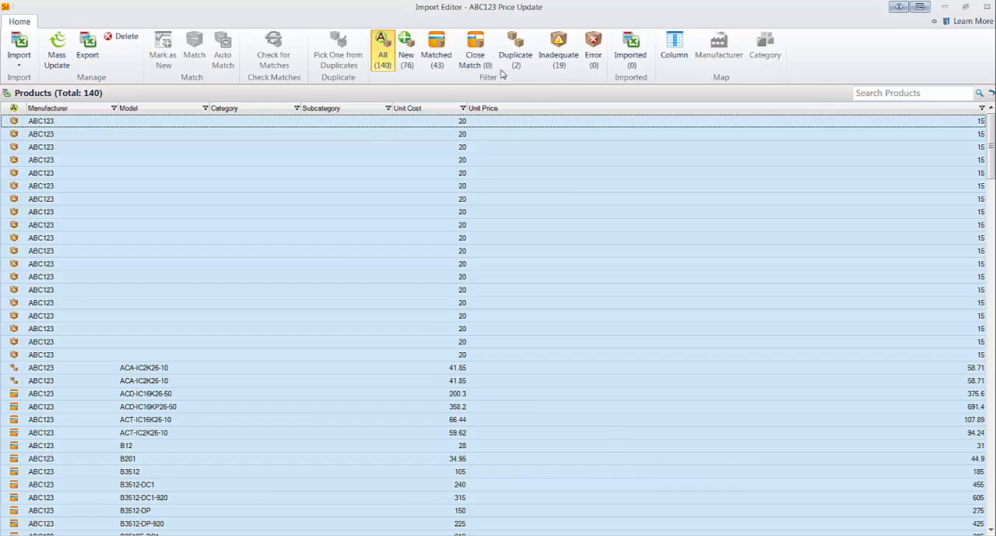
{"action": "mouse_move", "coordinate": [515, 314]}
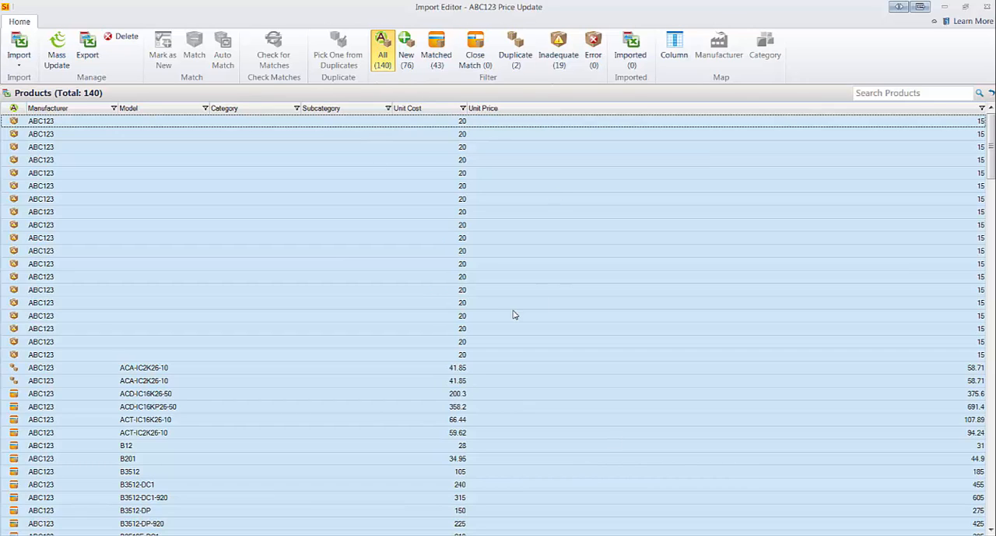
{"action": "mouse_move", "coordinate": [404, 302]}
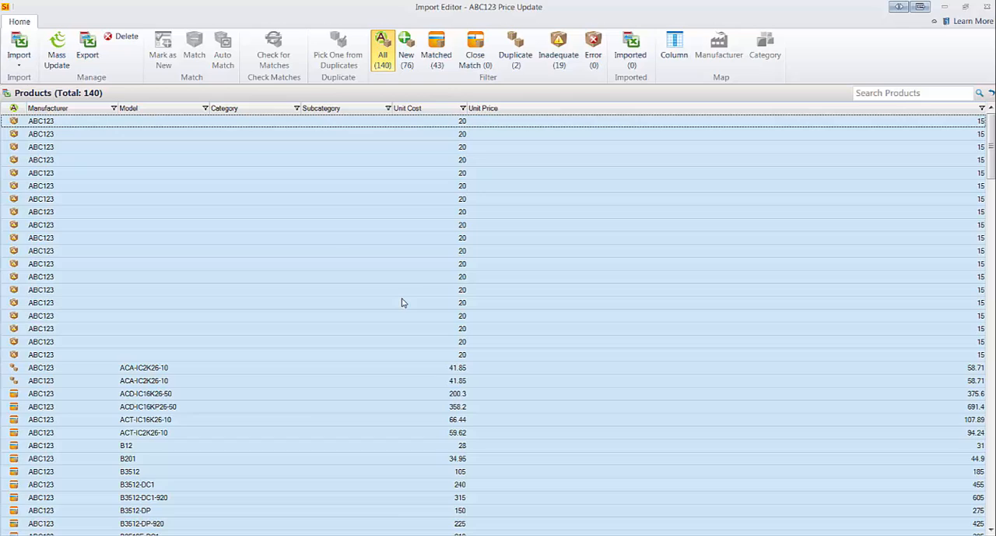
{"action": "mouse_move", "coordinate": [459, 193]}
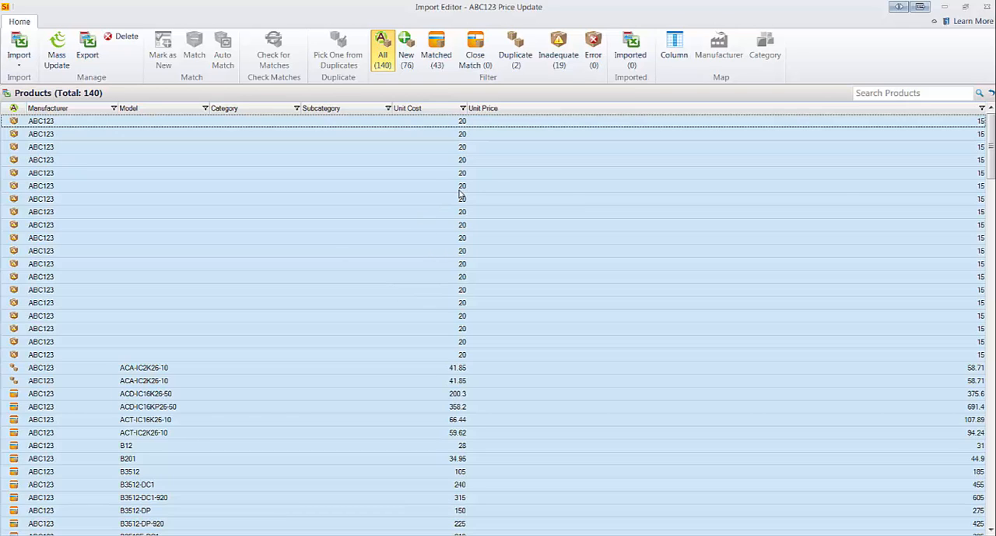
{"action": "mouse_move", "coordinate": [558, 47]}
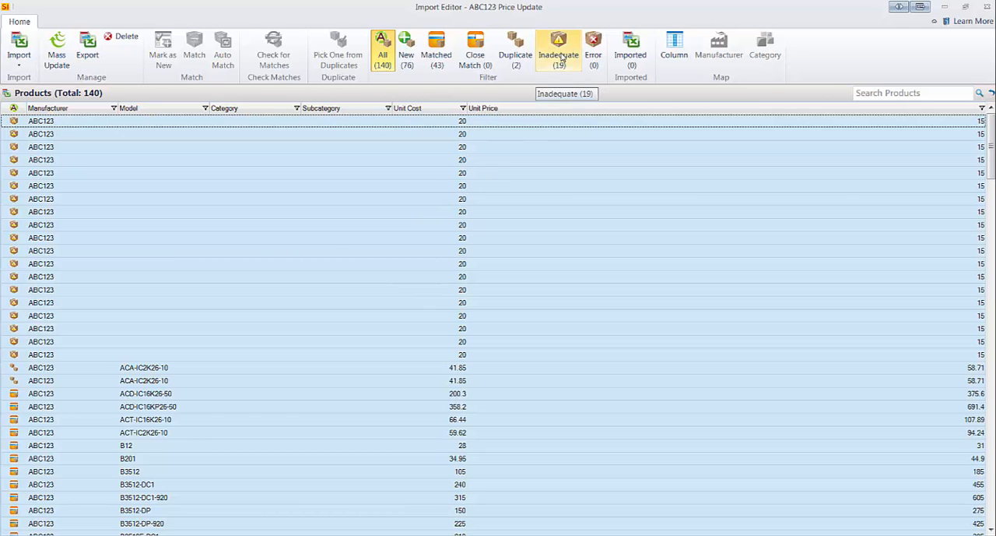
- Filter the import list to the 19 Inadequate products
{"action": "left_click", "coordinate": [558, 46]}
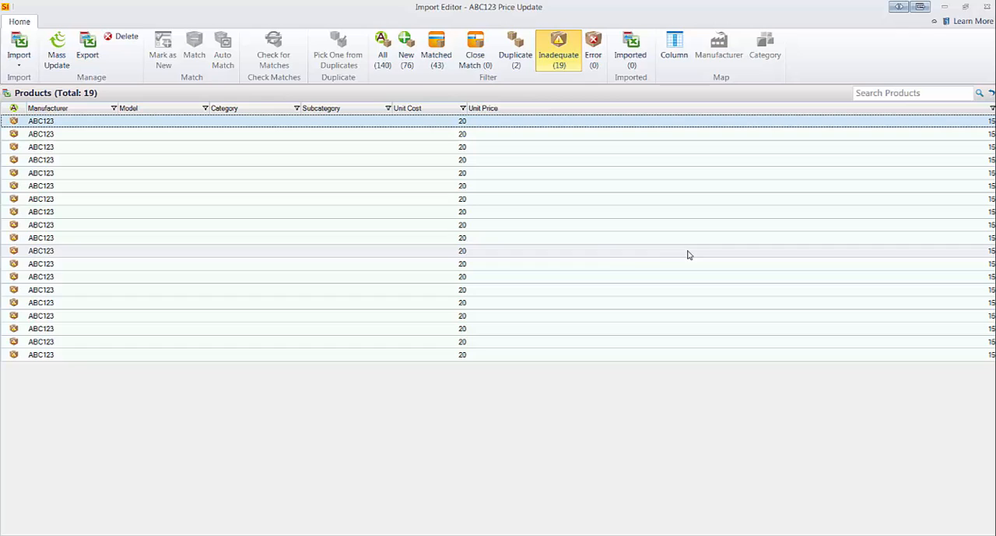
{"action": "mouse_move", "coordinate": [596, 258]}
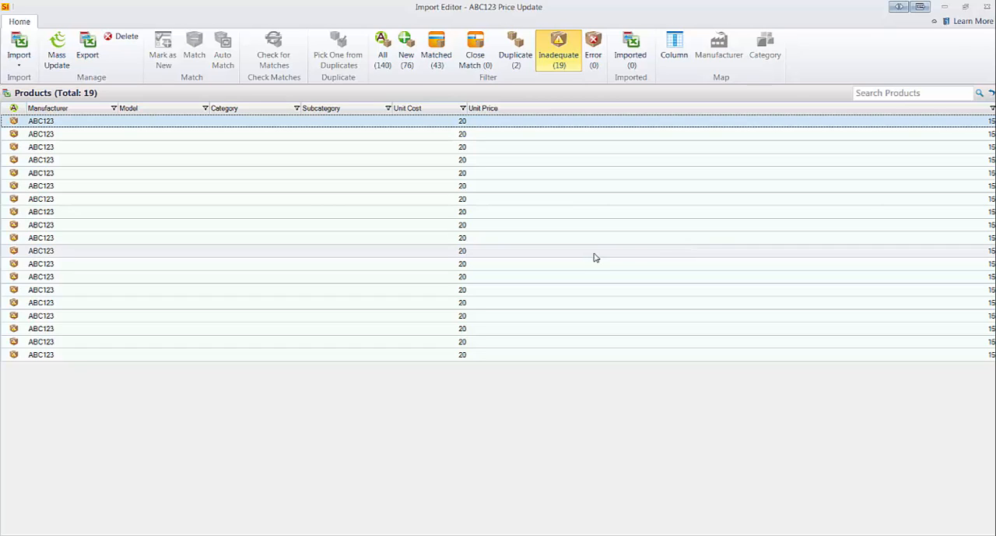
{"action": "mouse_move", "coordinate": [558, 47]}
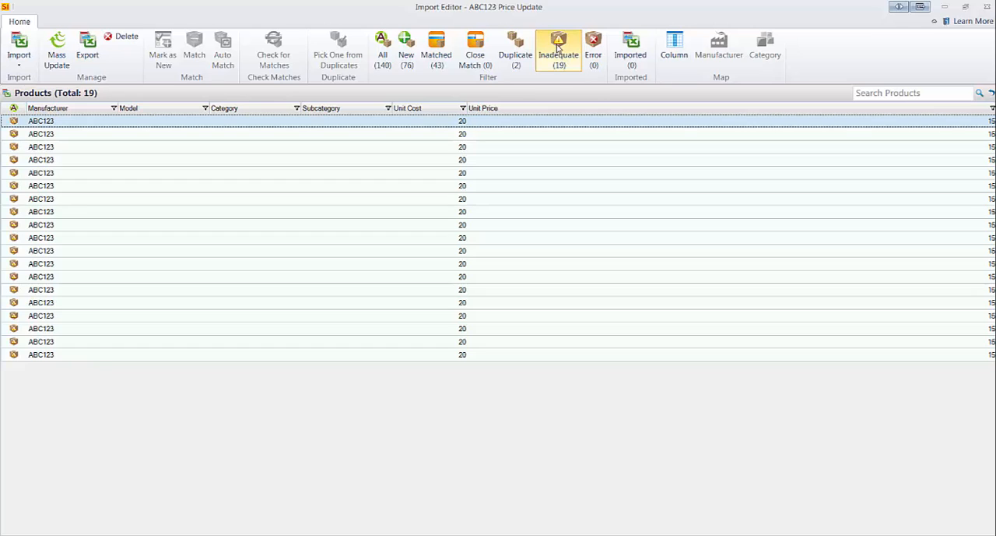
{"action": "mouse_move", "coordinate": [558, 46]}
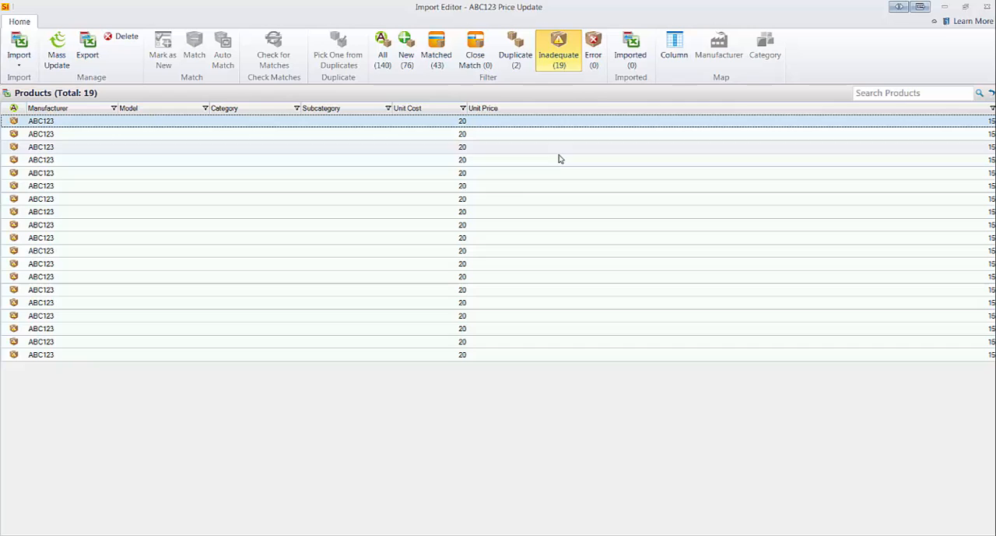
{"action": "mouse_move", "coordinate": [442, 78]}
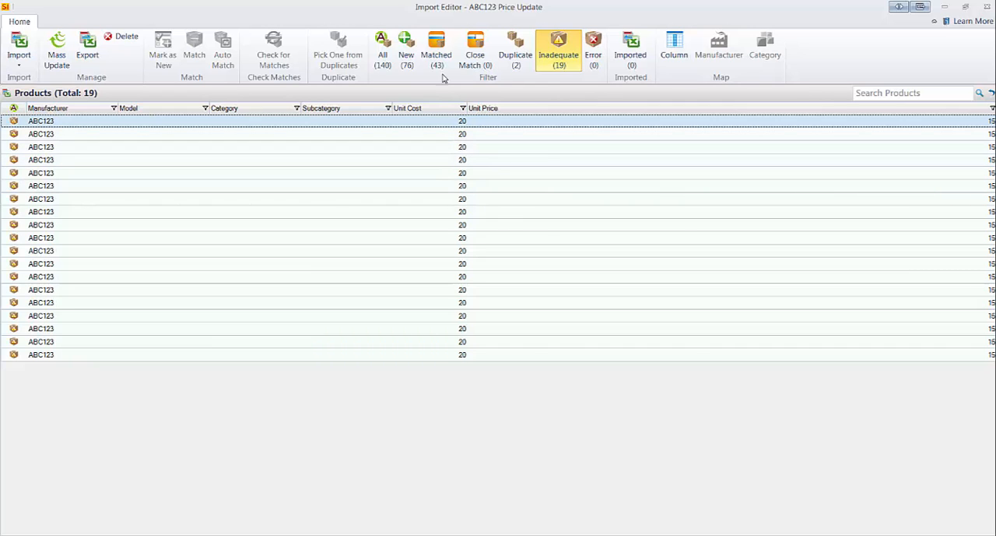
- Filter the import list to the 43 Matched products
{"action": "left_click", "coordinate": [436, 46]}
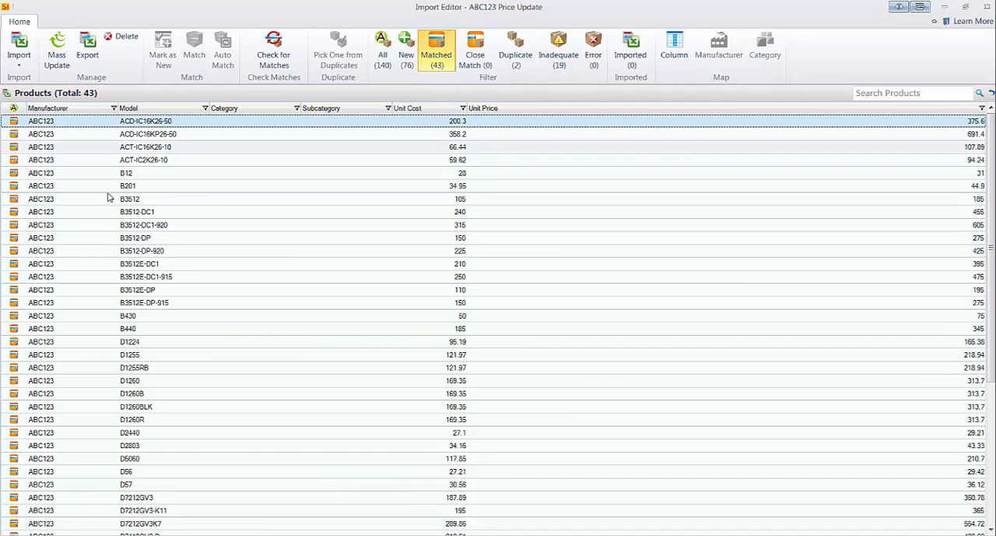
{"action": "mouse_move", "coordinate": [62, 270]}
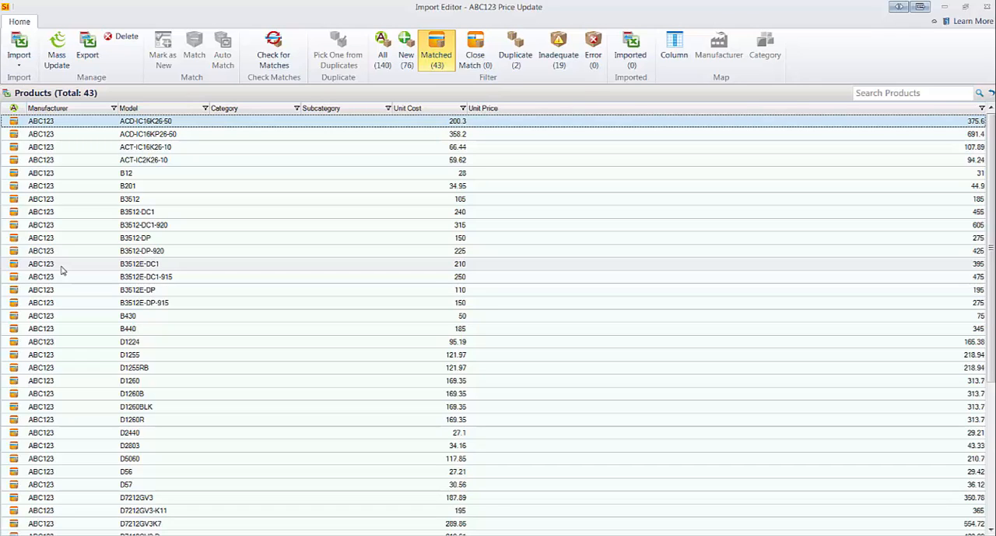
{"action": "mouse_move", "coordinate": [435, 204]}
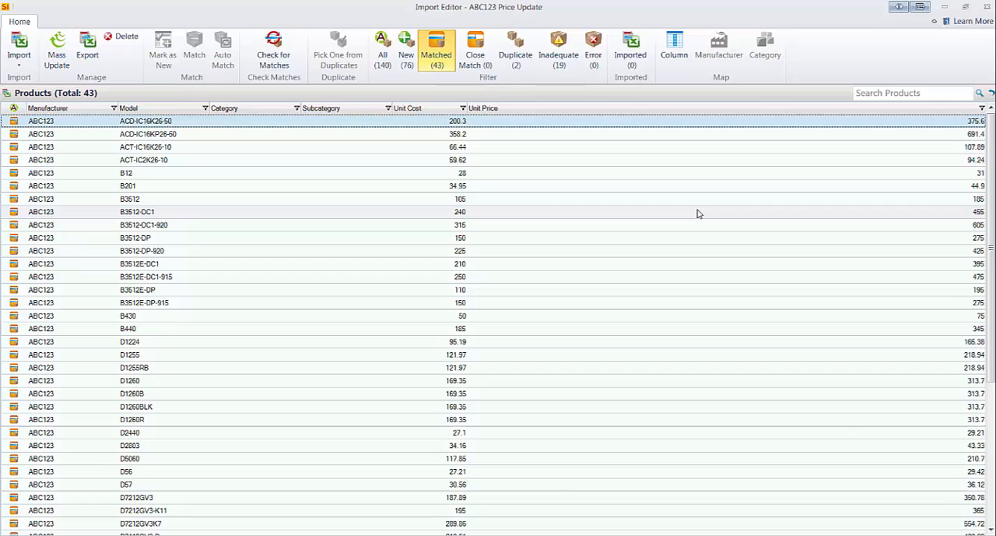
{"action": "mouse_move", "coordinate": [599, 182]}
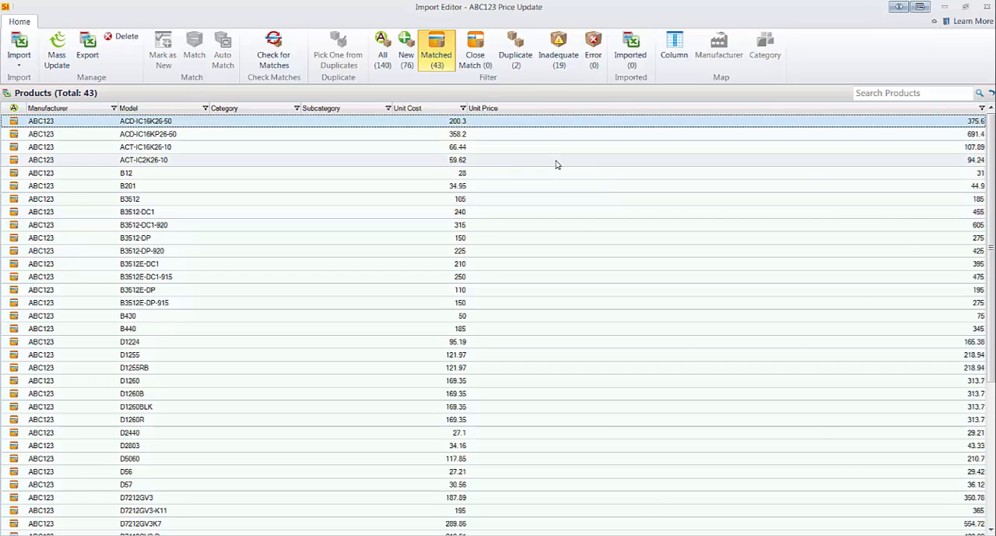
{"action": "mouse_move", "coordinate": [411, 76]}
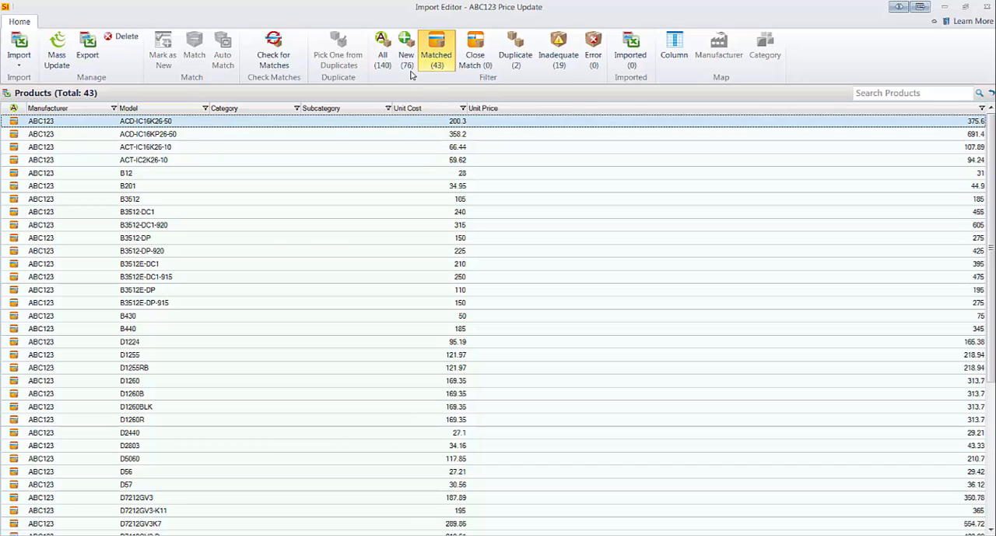
- Filter the import list to the 76 new products
{"action": "left_click", "coordinate": [403, 47]}
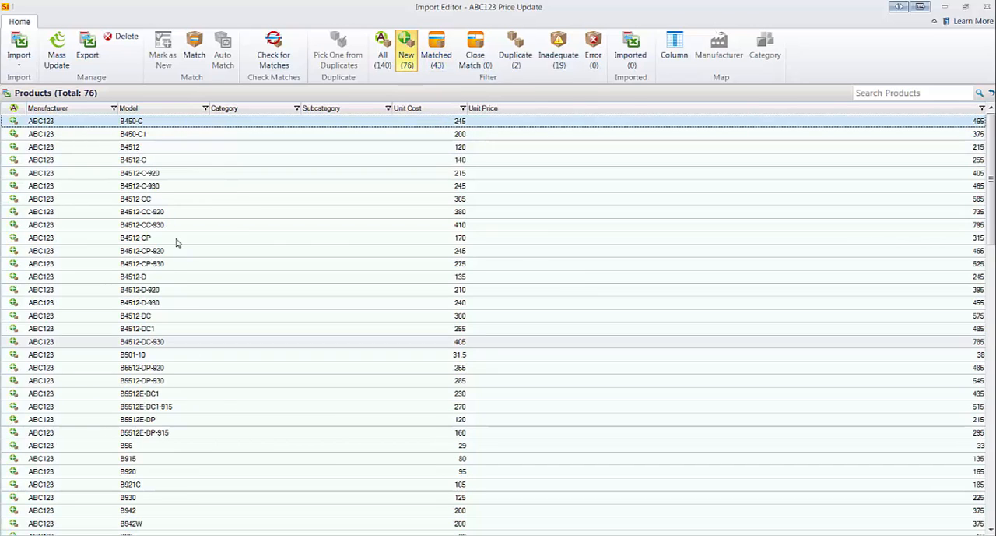
{"action": "mouse_move", "coordinate": [228, 342]}
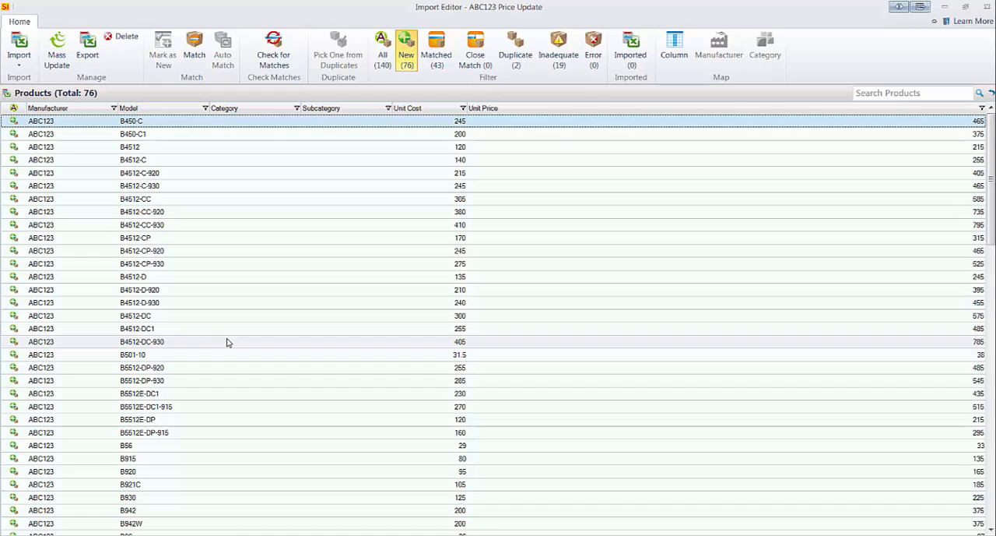
{"action": "mouse_move", "coordinate": [242, 348]}
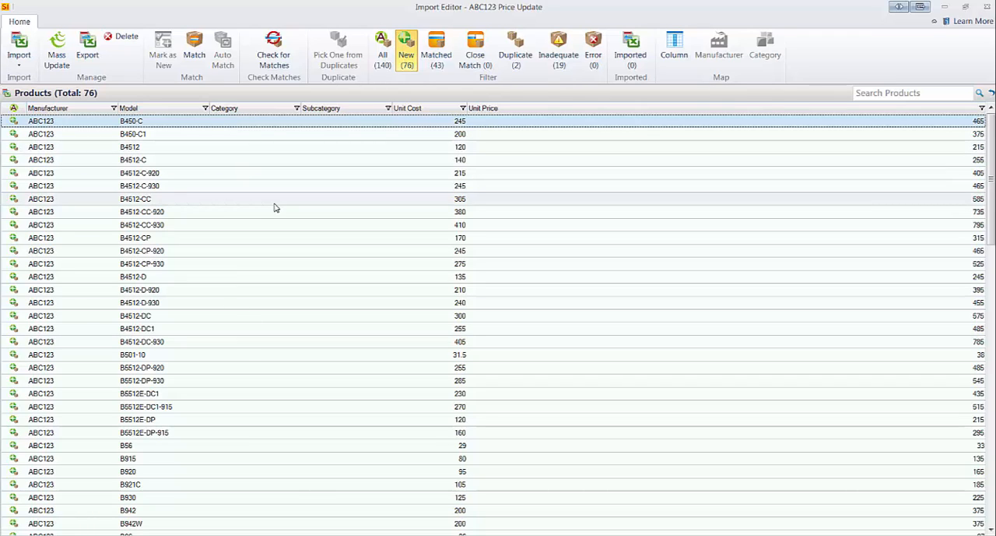
{"action": "mouse_move", "coordinate": [267, 212]}
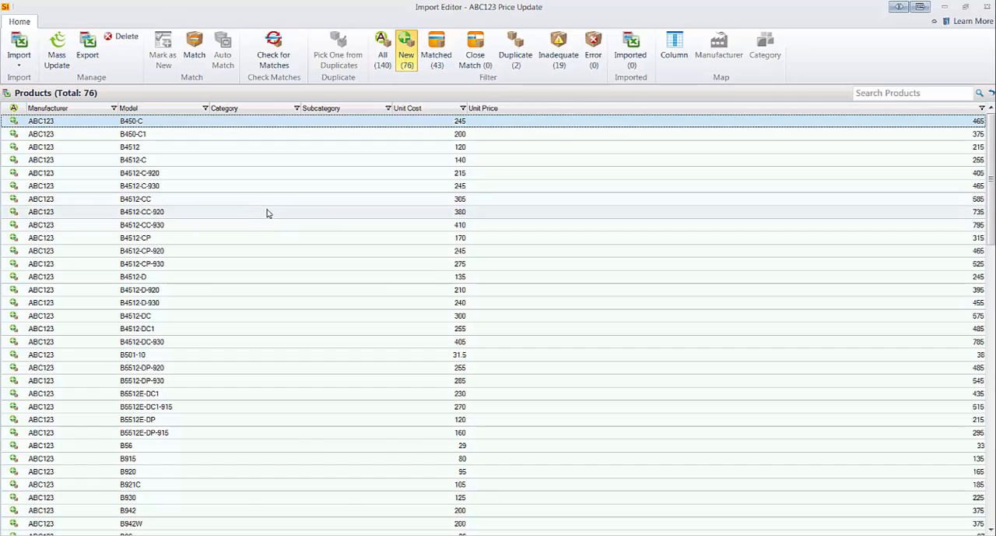
{"action": "mouse_move", "coordinate": [358, 174]}
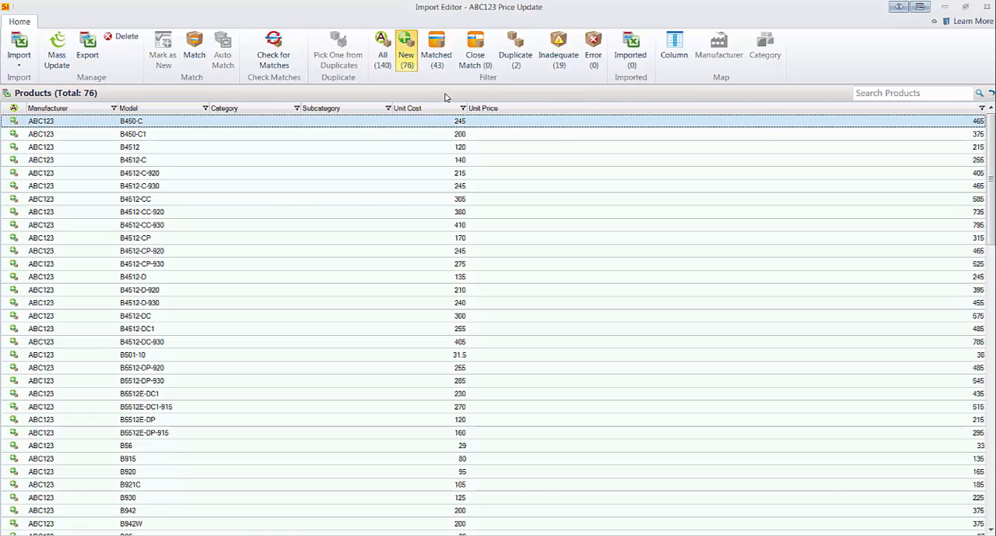
- Switch from the matched list to the duplicates filter showing the two ACA-IC2K26-10 entries
{"action": "left_click", "coordinate": [435, 48]}
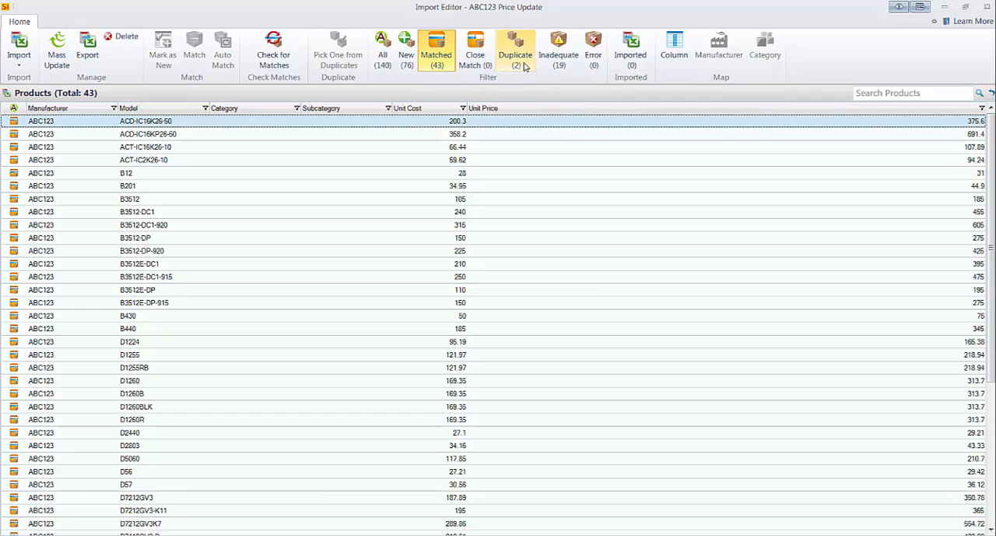
{"action": "mouse_move", "coordinate": [522, 66]}
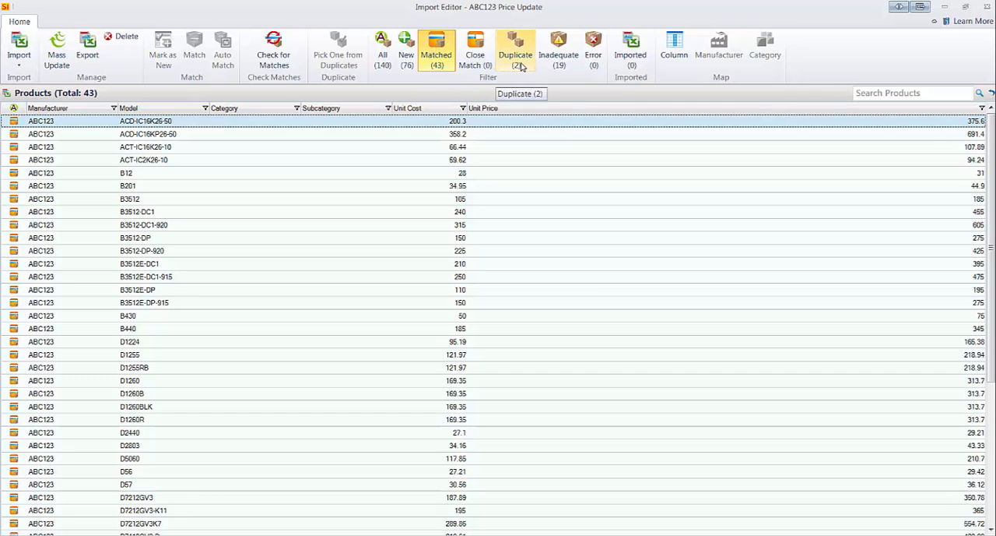
{"action": "left_click", "coordinate": [515, 47]}
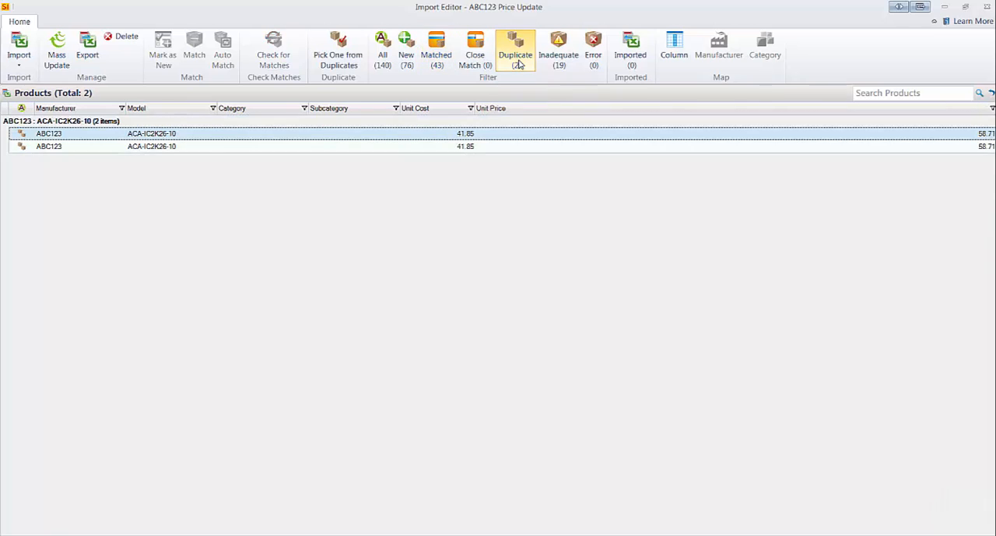
{"action": "left_click", "coordinate": [515, 47]}
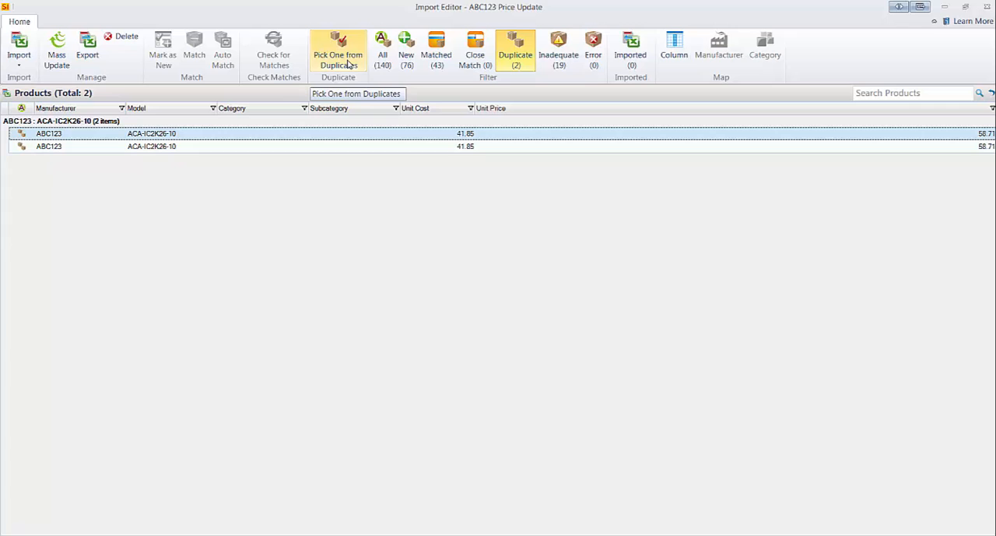
{"action": "mouse_move", "coordinate": [620, 182]}
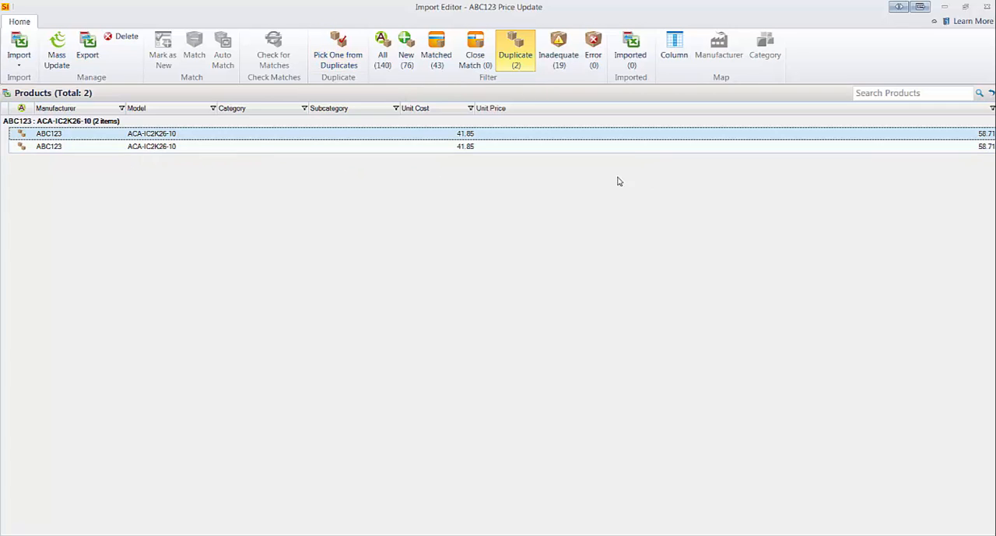
{"action": "mouse_move", "coordinate": [325, 97]}
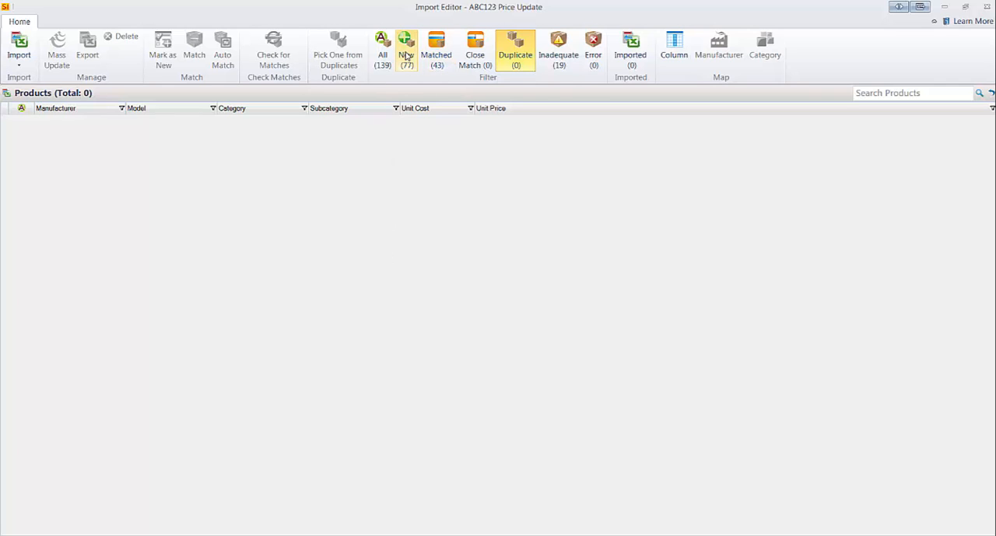
- Filter to the 43 matched products and expand the Import dropdown choices
{"action": "left_click", "coordinate": [435, 47]}
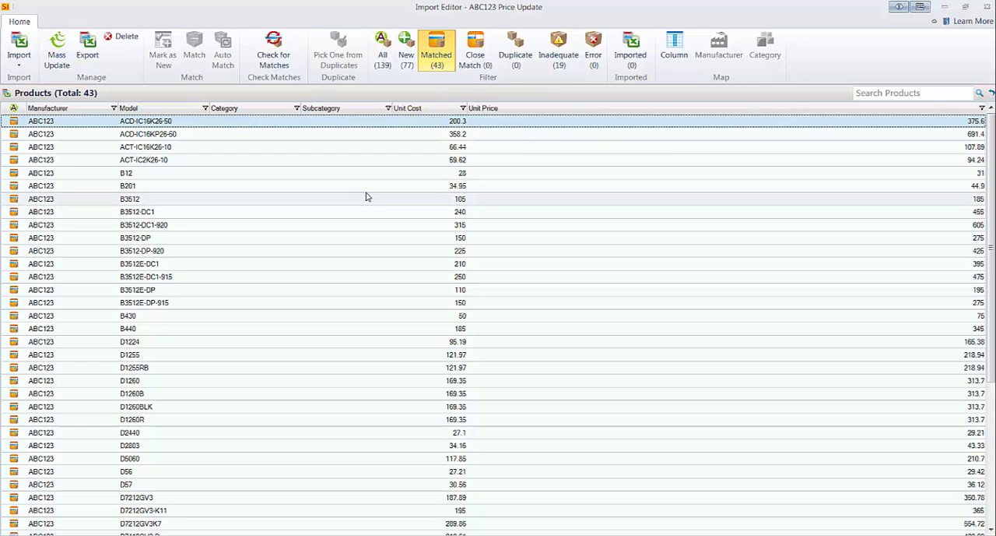
{"action": "mouse_move", "coordinate": [433, 92]}
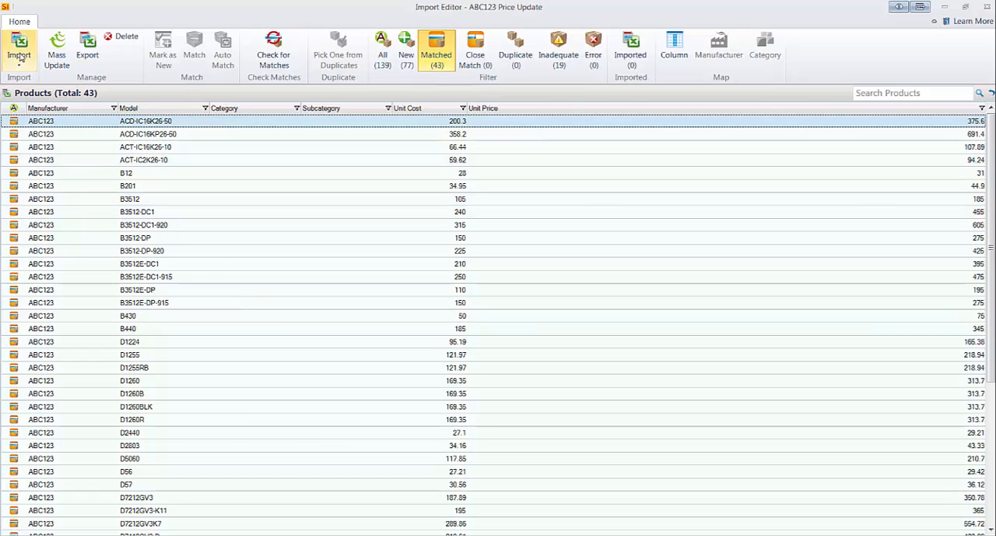
{"action": "left_click", "coordinate": [16, 48]}
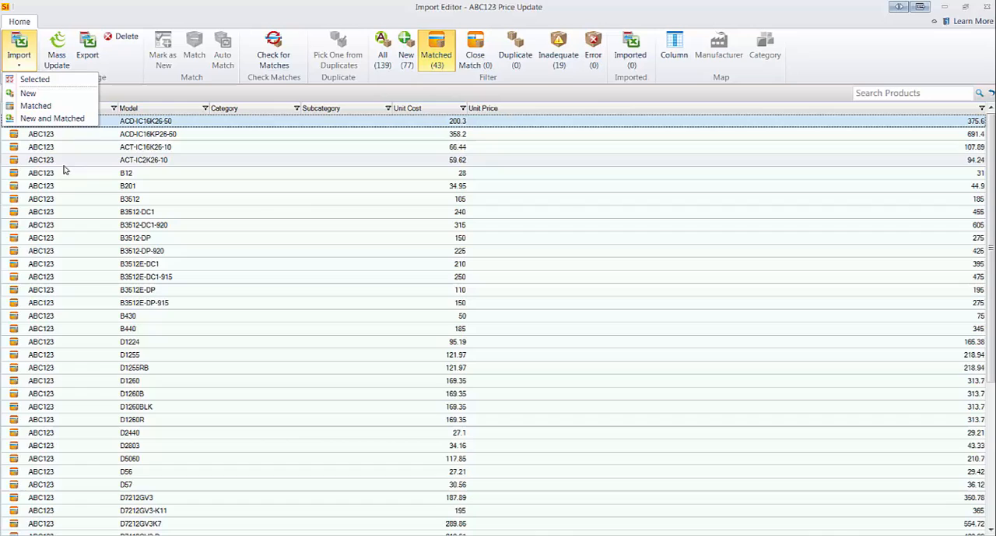
{"action": "mouse_move", "coordinate": [38, 106]}
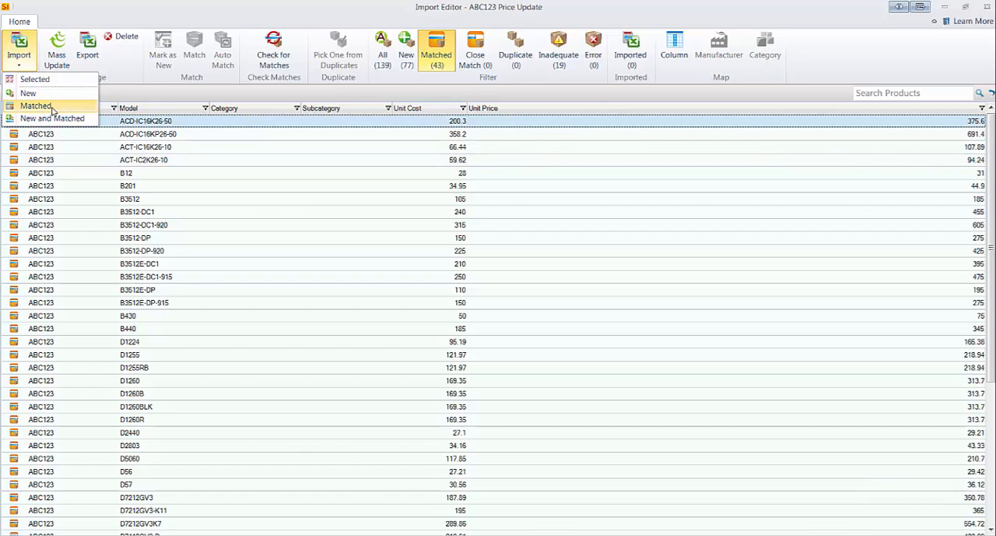
{"action": "mouse_move", "coordinate": [52, 120]}
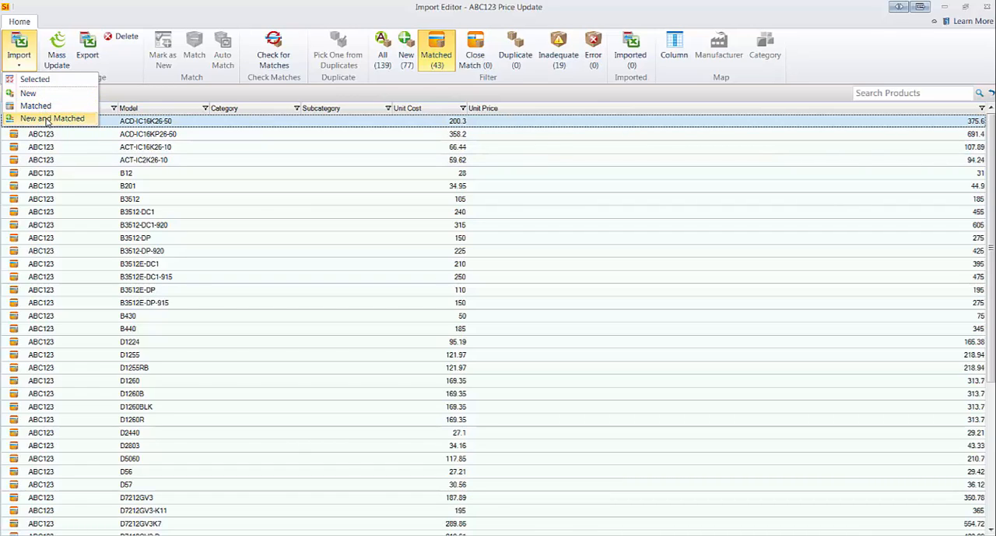
{"action": "mouse_move", "coordinate": [36, 104]}
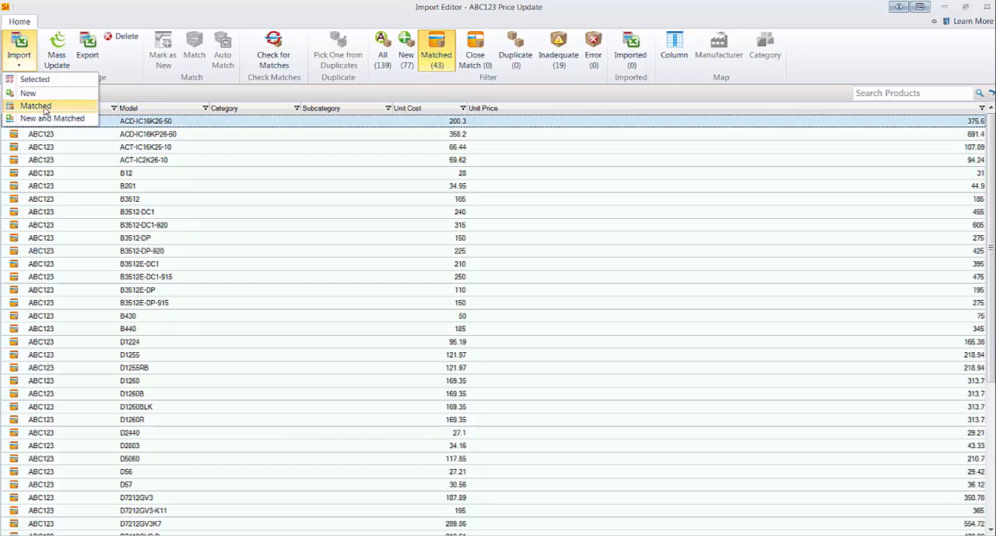
- Import the 43 matched products with Unit Cost and Unit Price, dismissing the results
{"action": "left_click", "coordinate": [36, 100]}
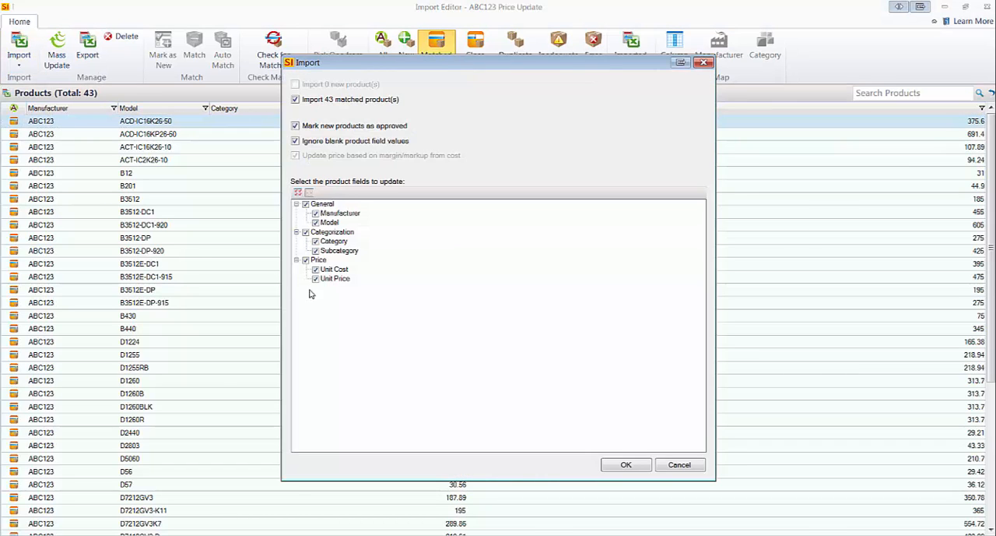
{"action": "mouse_move", "coordinate": [387, 244]}
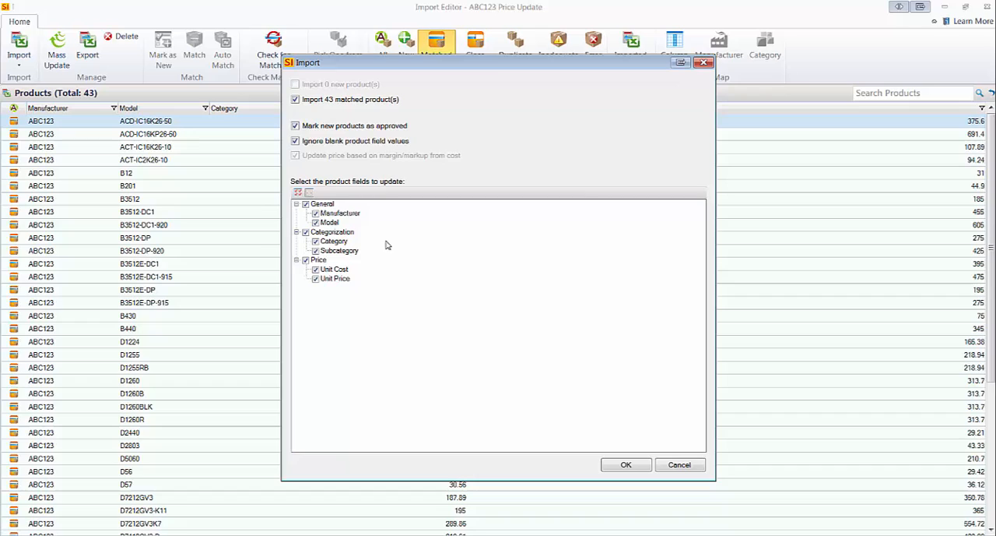
{"action": "mouse_move", "coordinate": [365, 329]}
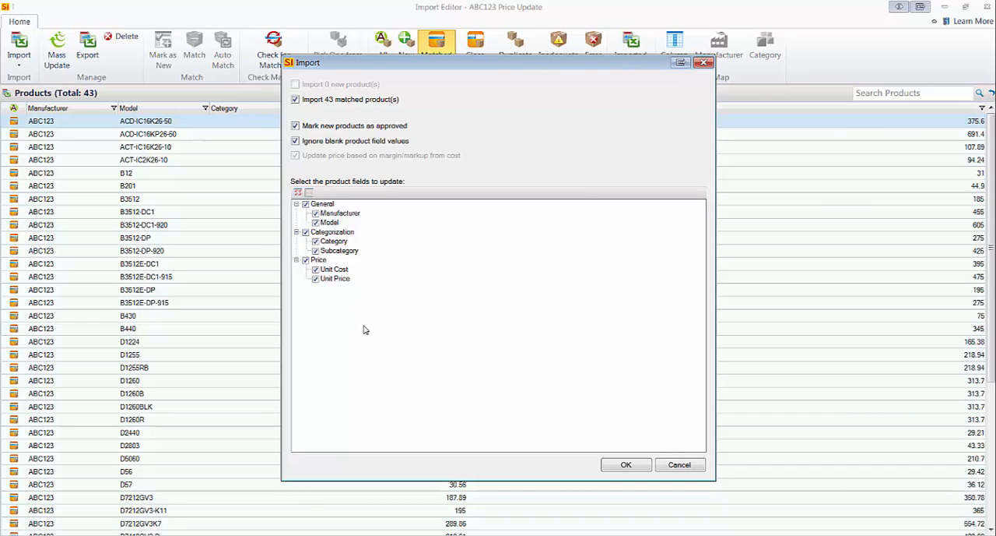
{"action": "left_click", "coordinate": [626, 464]}
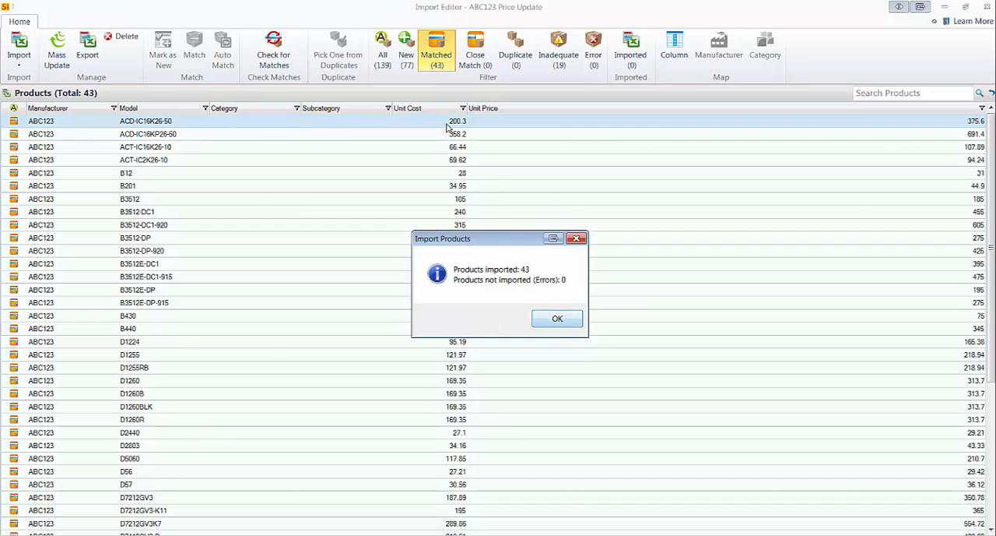
{"action": "left_click", "coordinate": [557, 319]}
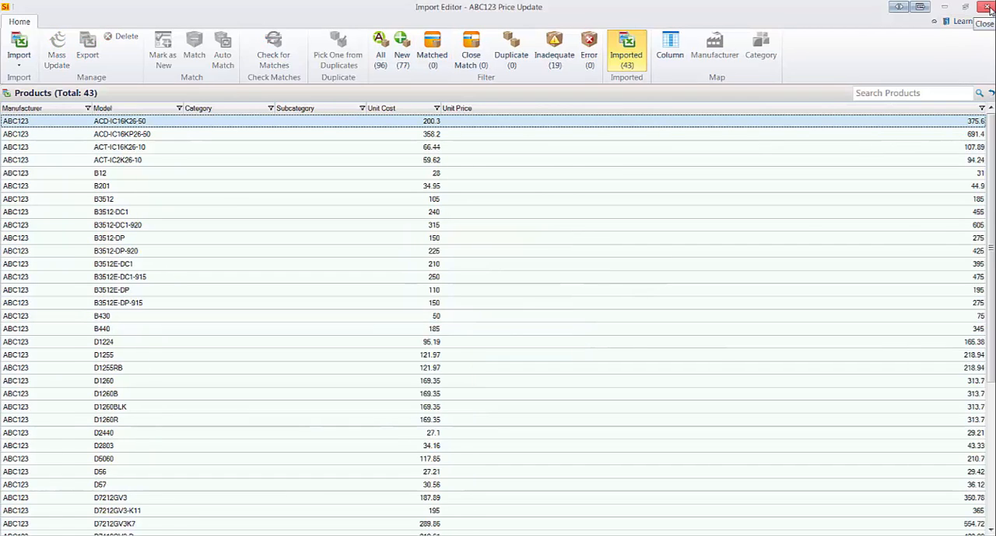
- Close the Import Editor, triggering the 96-unimported-products warning
{"action": "left_click", "coordinate": [987, 7]}
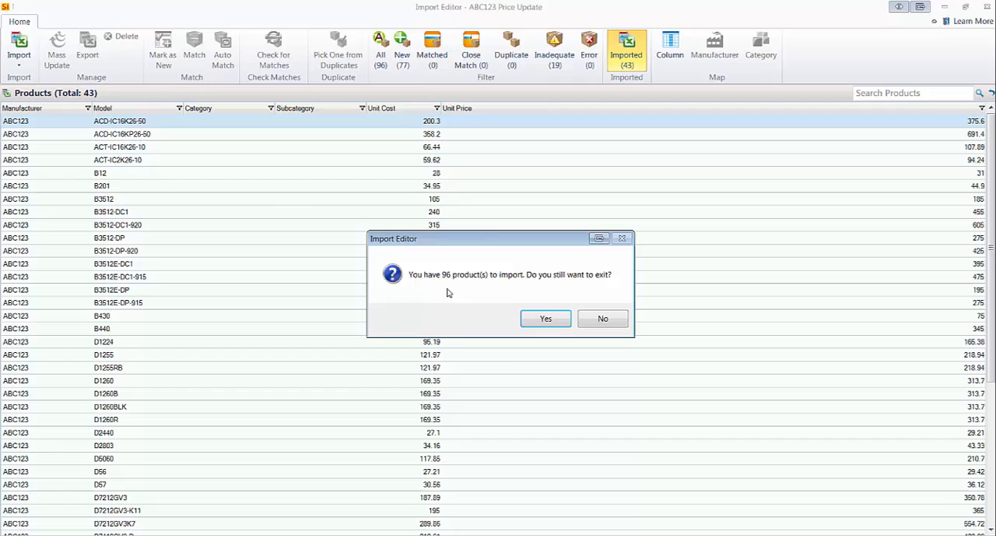
{"action": "mouse_move", "coordinate": [467, 290]}
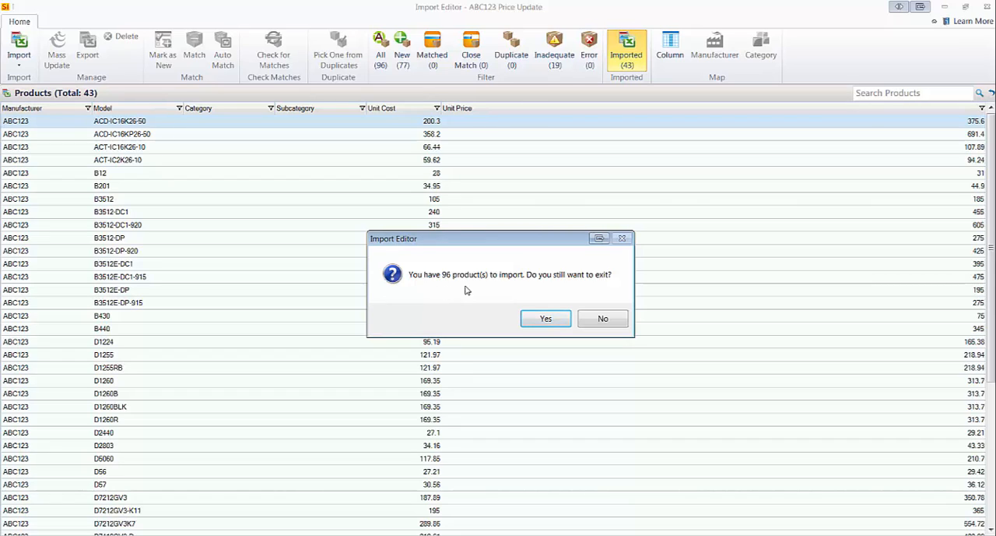
{"action": "mouse_move", "coordinate": [478, 291]}
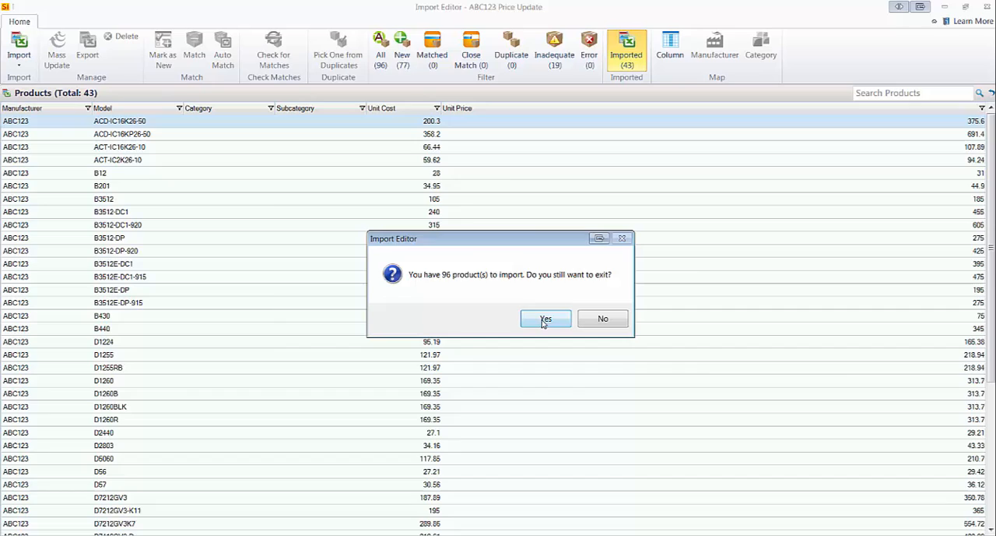
- Exit the Import Editor, search Product Explorer for D8223, and select the D8223 row
{"action": "left_click", "coordinate": [546, 318]}
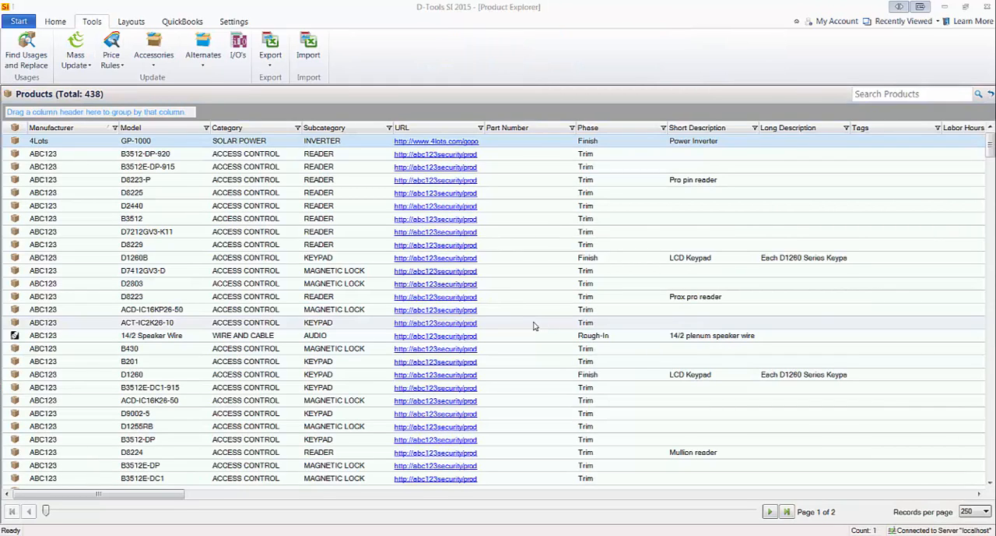
{"action": "mouse_move", "coordinate": [726, 222]}
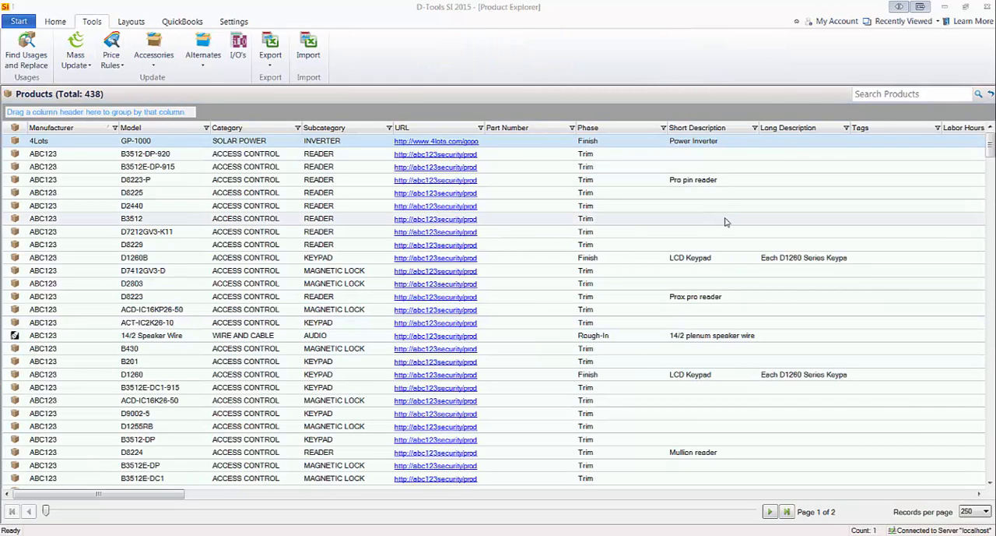
{"action": "left_click", "coordinate": [911, 94]}
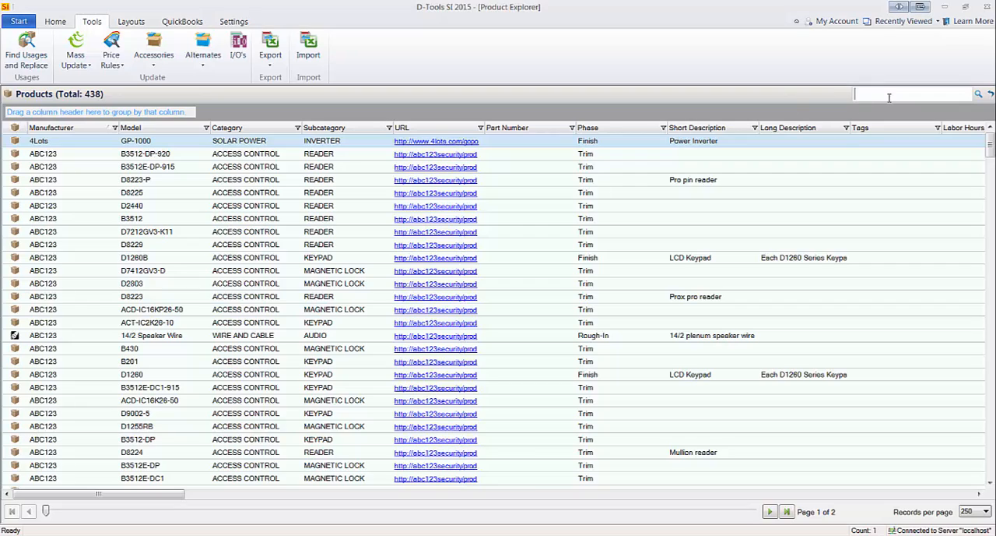
{"action": "type", "text": "d8223"}
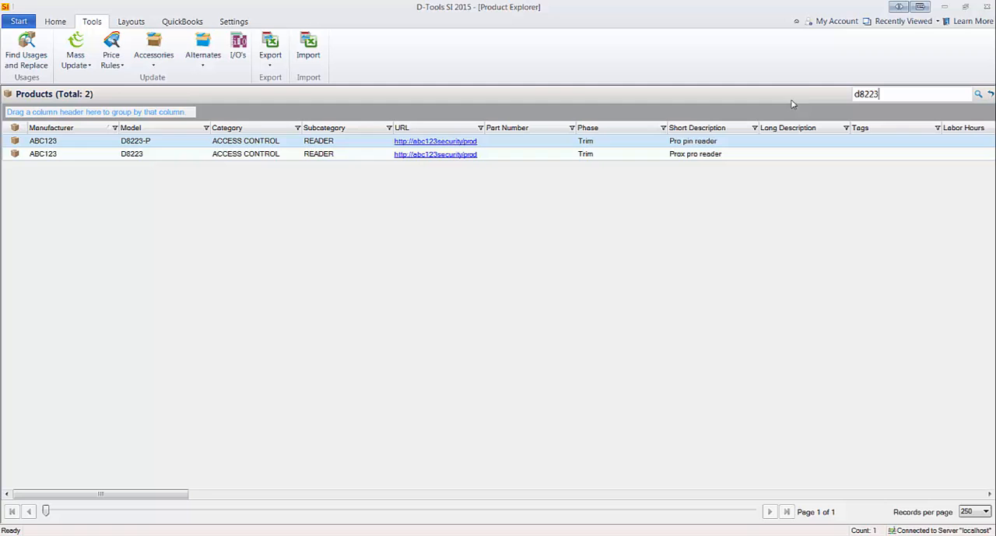
{"action": "left_click", "coordinate": [132, 153]}
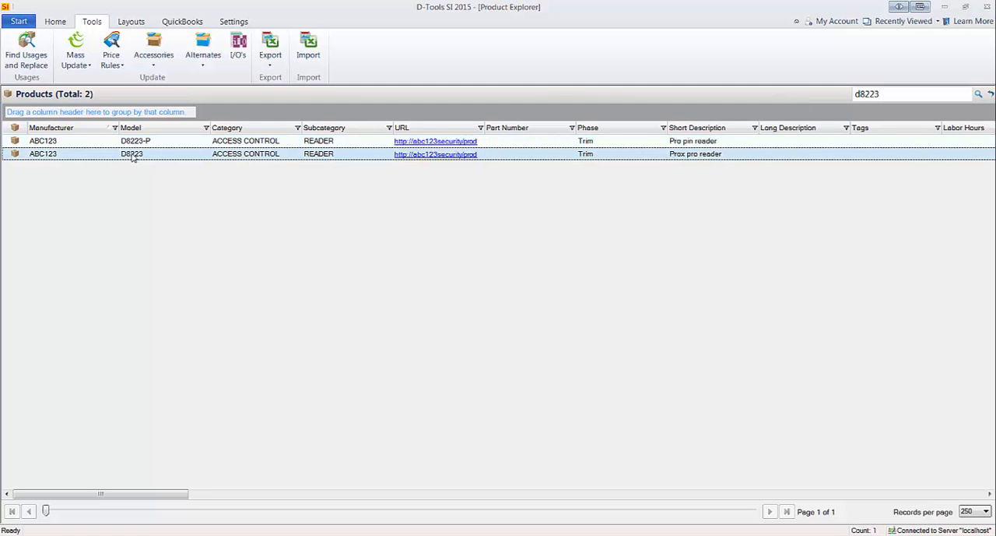
- Open D8223 in Edit Product and view its Price page ($172.85 cost, $320.70 price)
{"action": "double_click", "coordinate": [132, 153]}
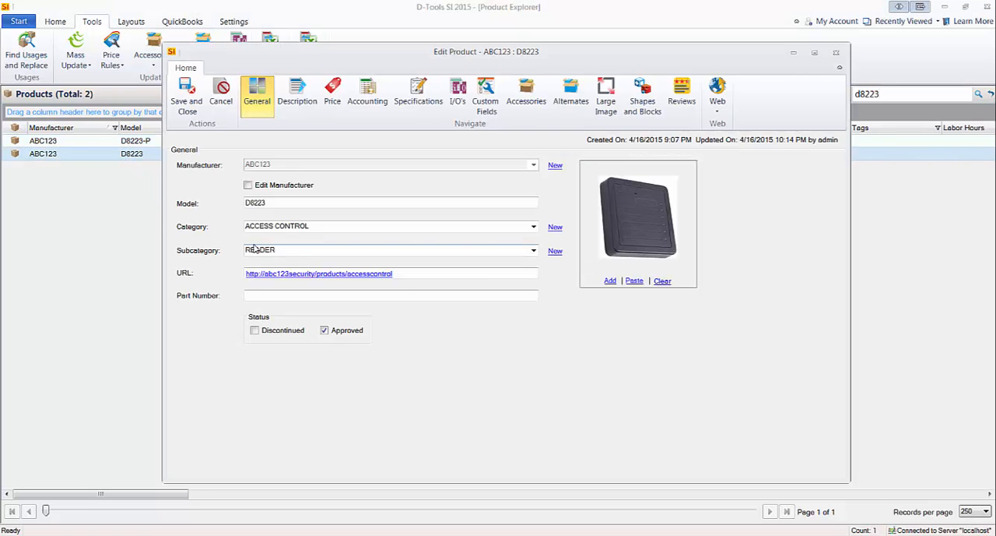
{"action": "mouse_move", "coordinate": [332, 91]}
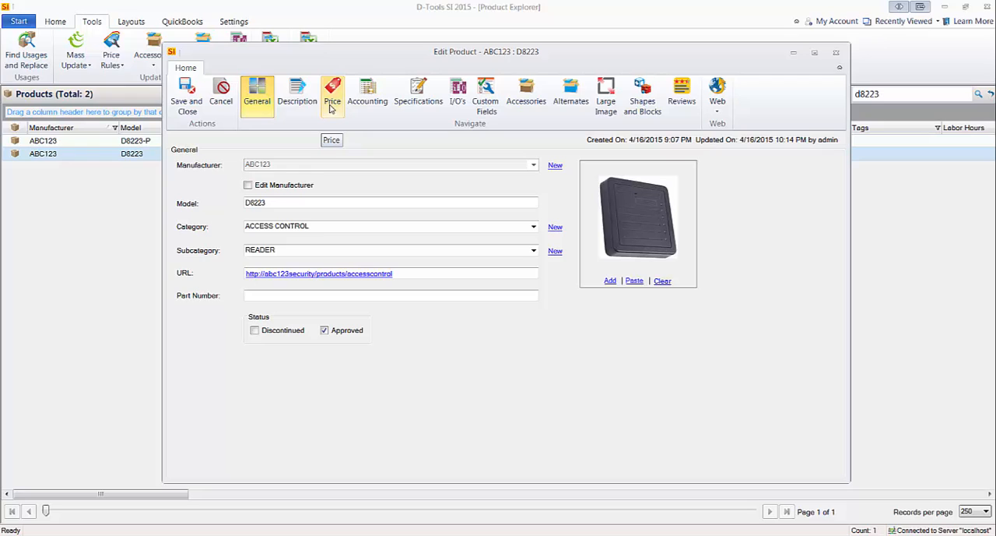
{"action": "left_click", "coordinate": [332, 92]}
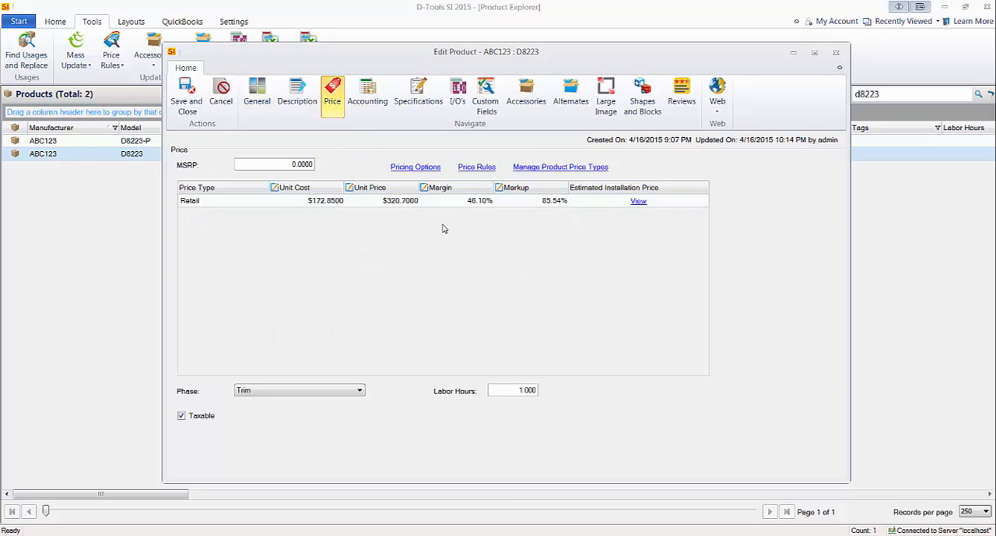
{"action": "mouse_move", "coordinate": [326, 329]}
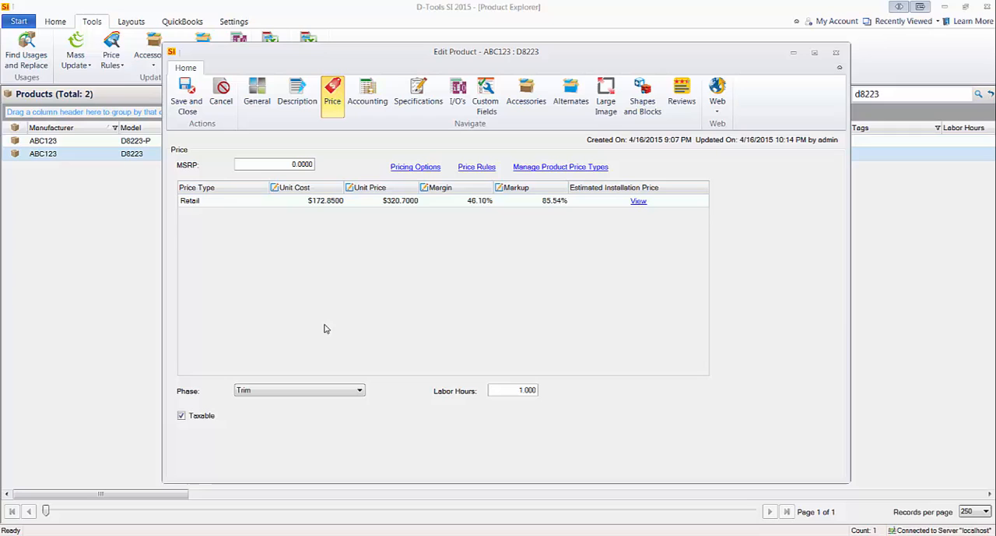